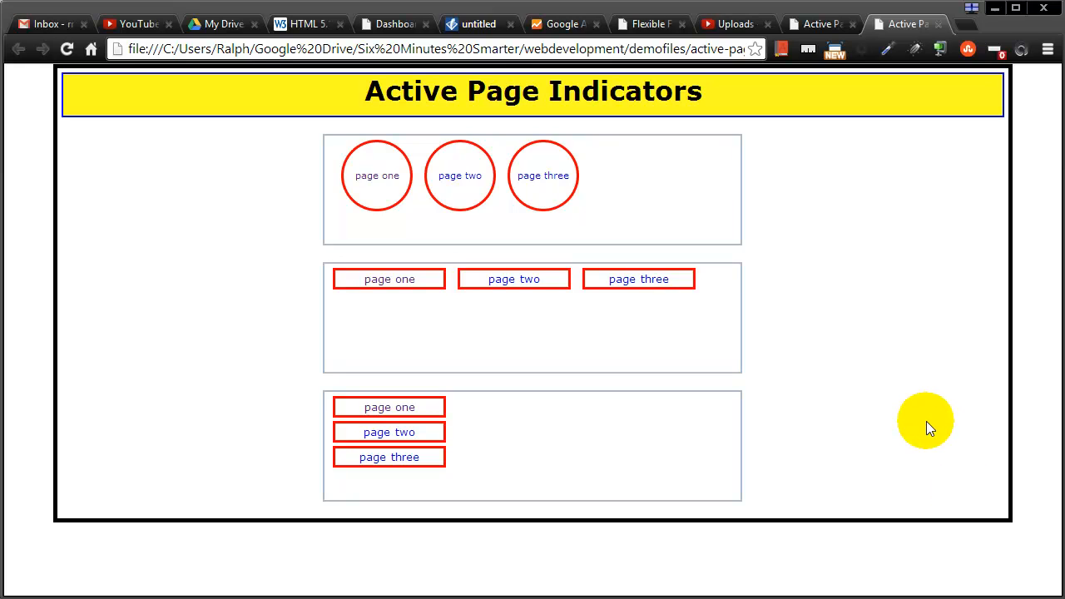
pyautogui.moveTo(885, 341)
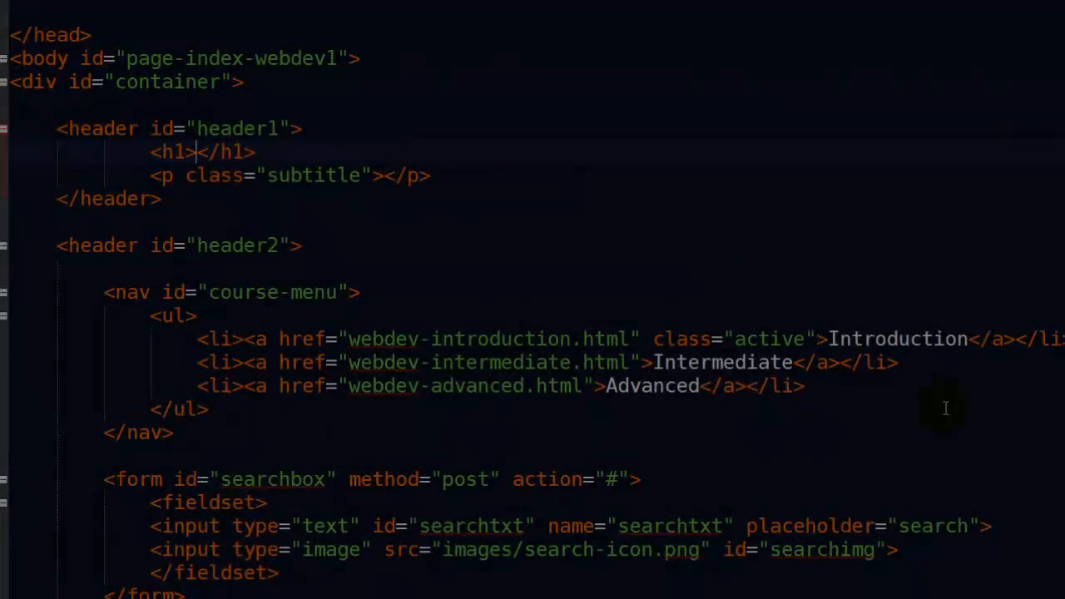
# Step: Fill the empty heading with 'Web Development' and add the subtitle 'Six Minutes.'
pyautogui.write('Web Development')
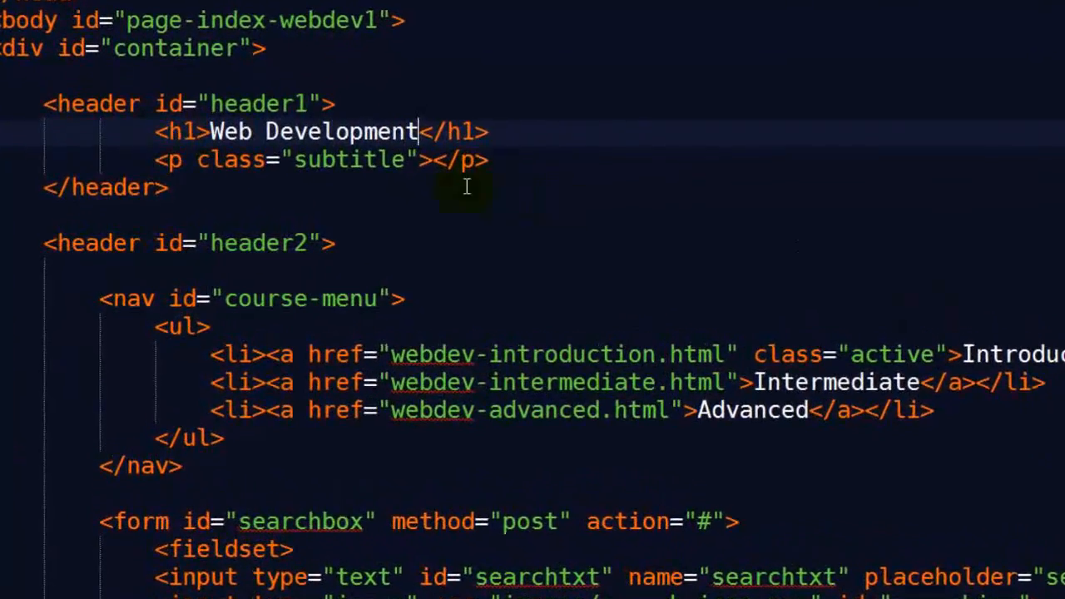
pyautogui.write('Six Minutes.')
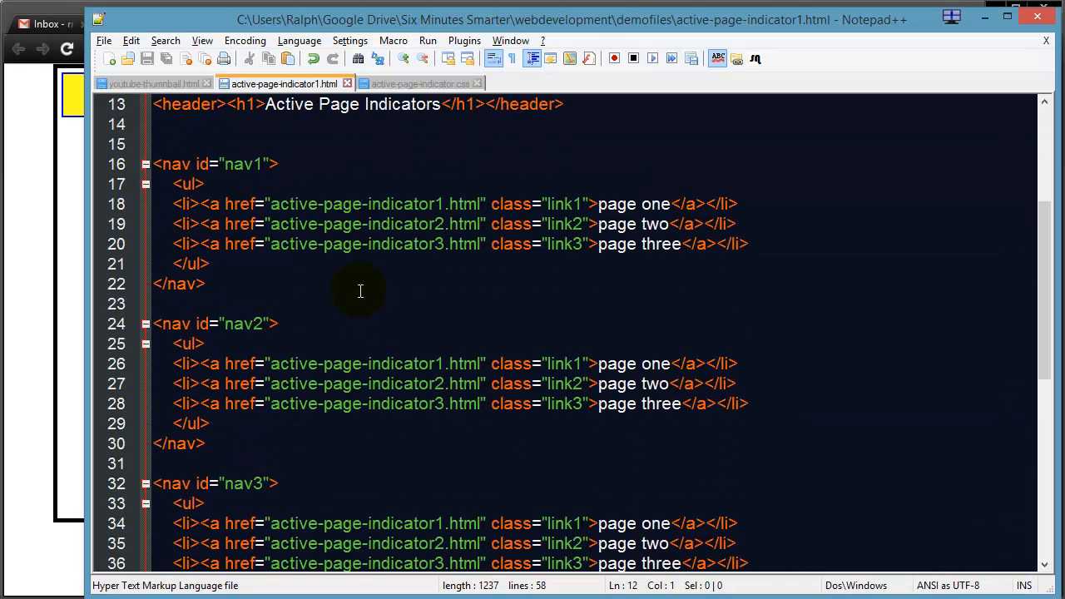
pyautogui.moveTo(251, 258)
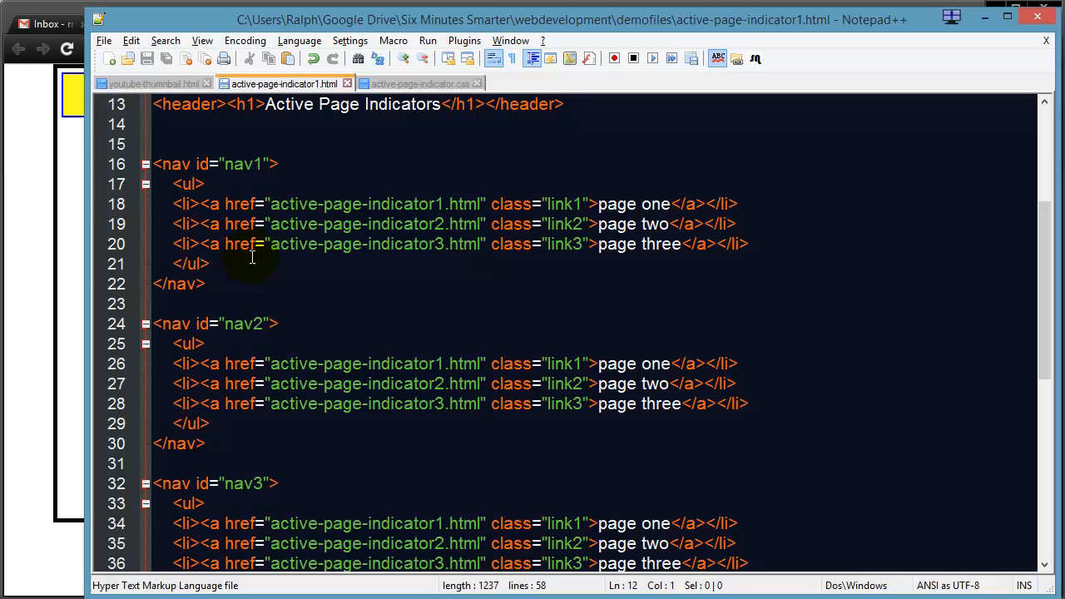
pyautogui.scroll(-3)
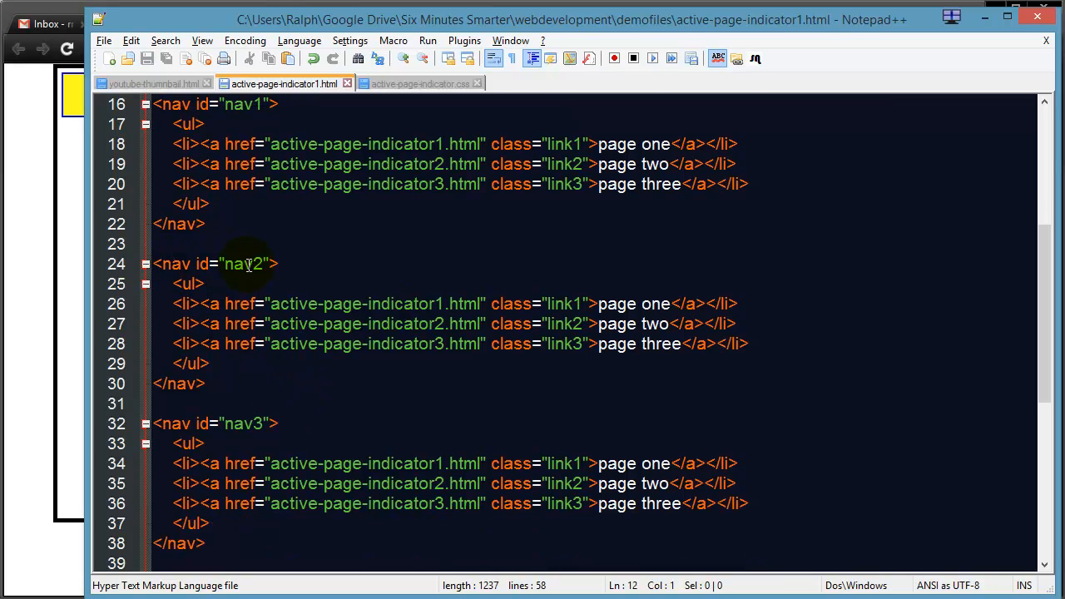
pyautogui.click(280, 264)
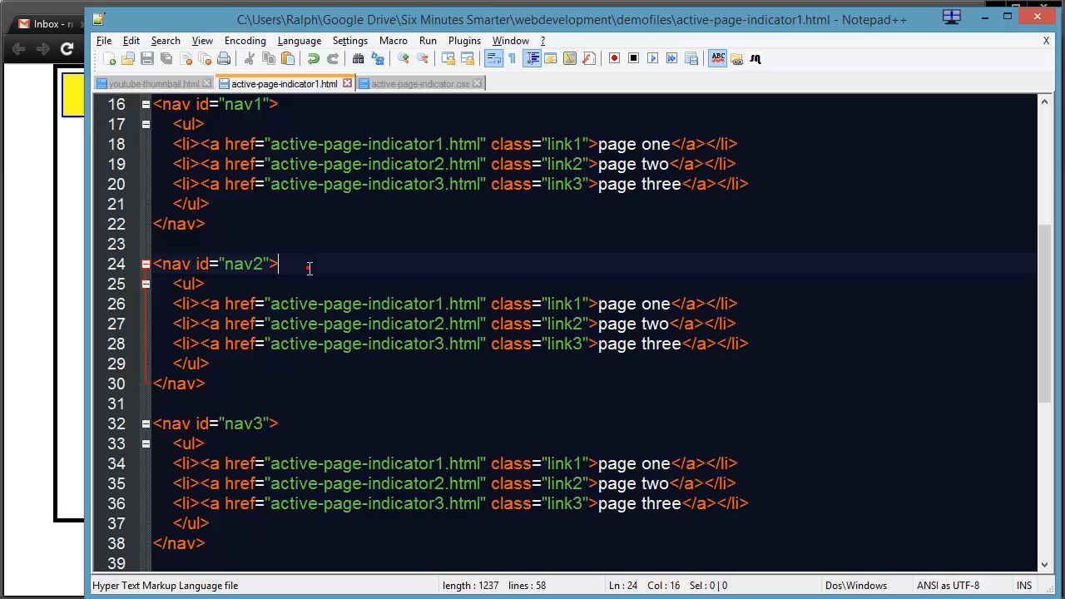
pyautogui.click(419, 83)
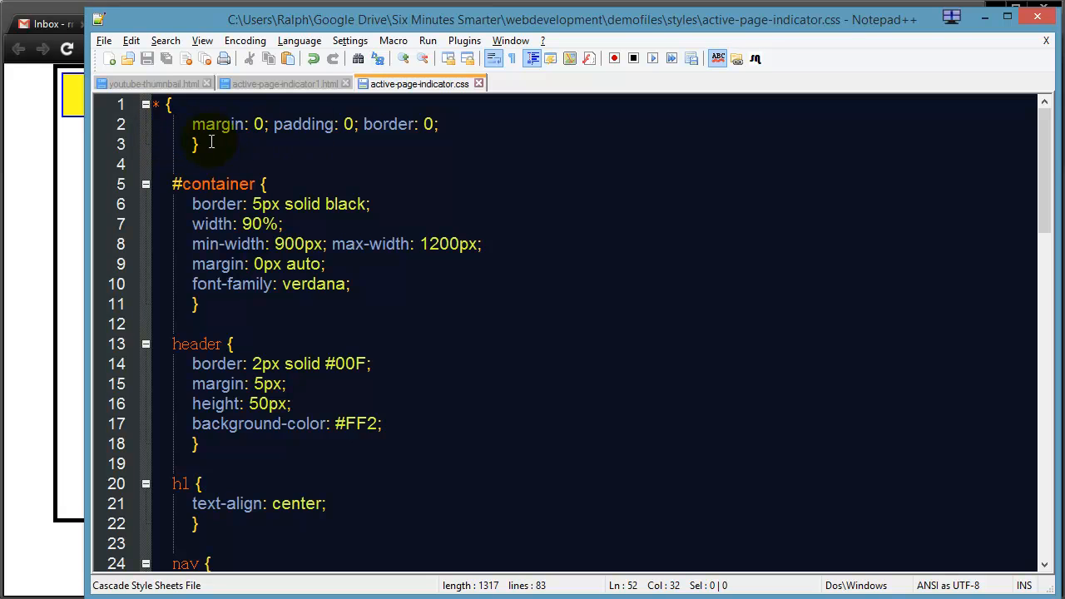
# Step: Scroll through the stylesheet's nav, link, hover and nav1–nav3 rules down to line 83
pyautogui.scroll(-3)
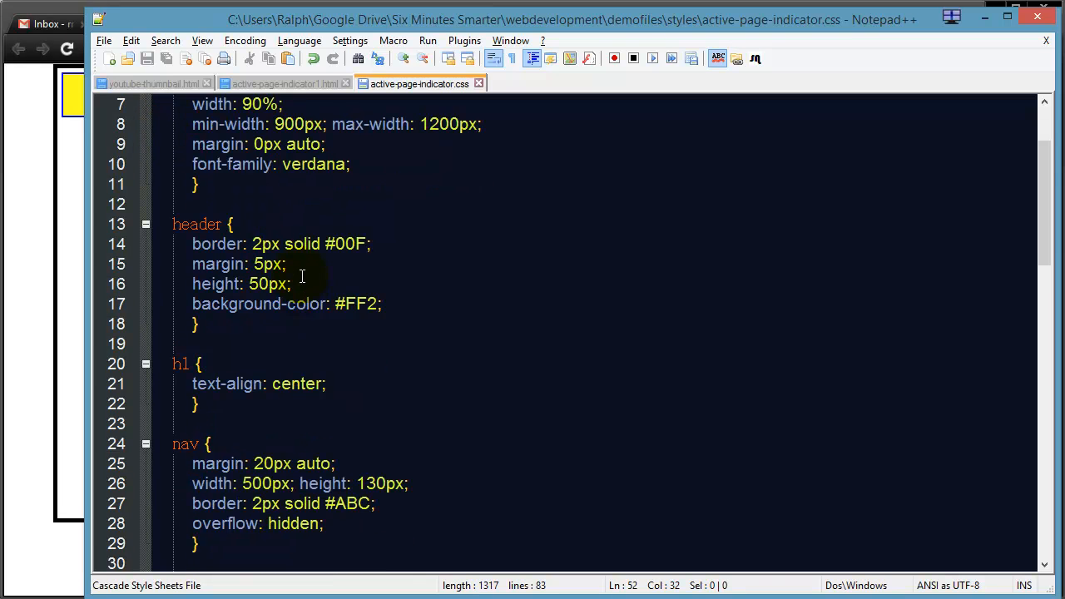
pyautogui.scroll(-3)
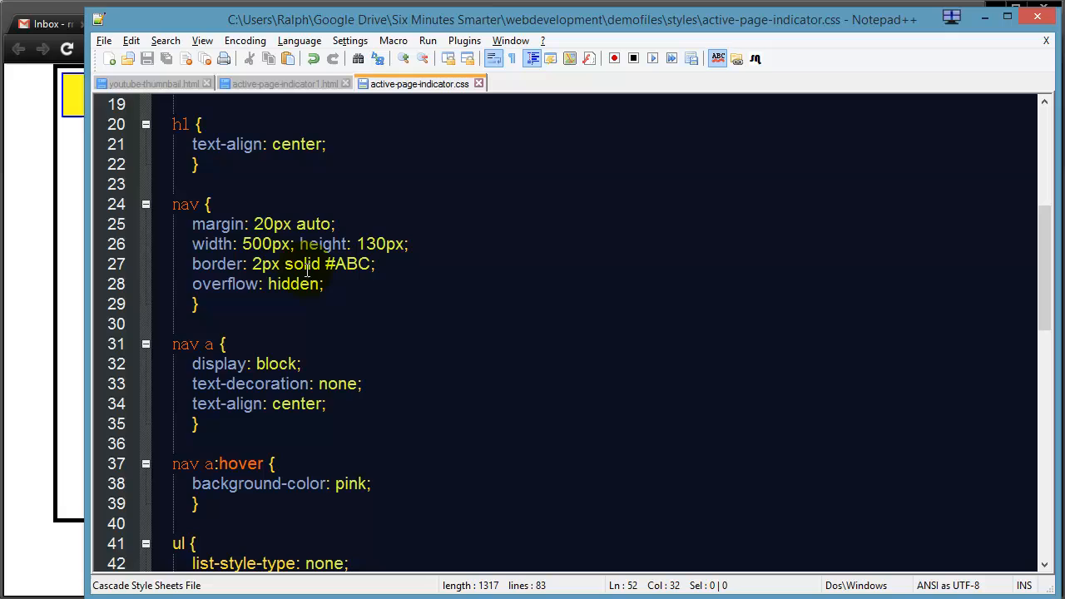
pyautogui.scroll(-3)
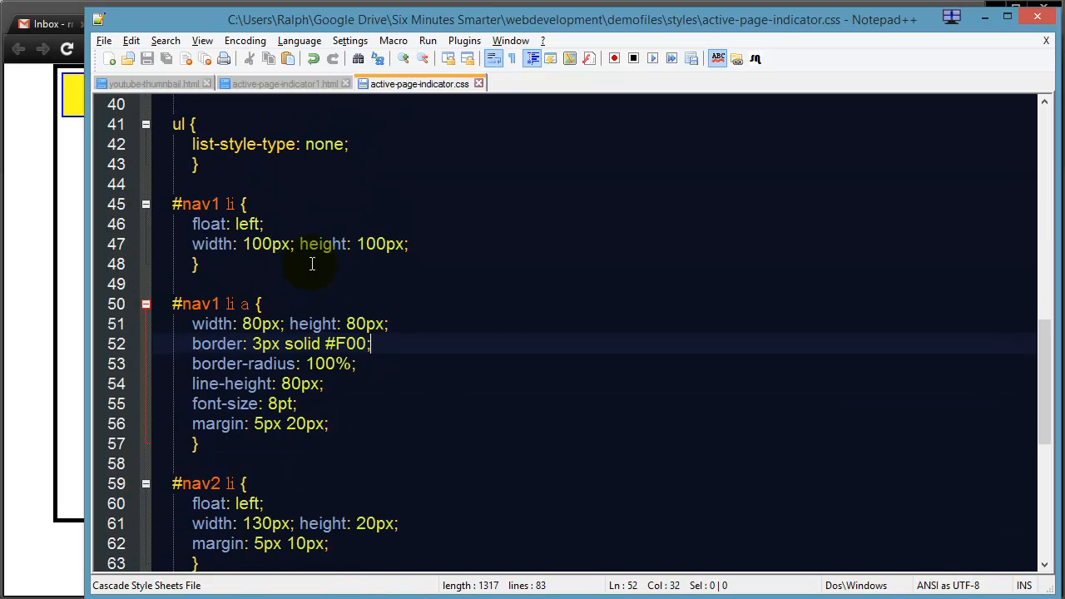
pyautogui.scroll(-3)
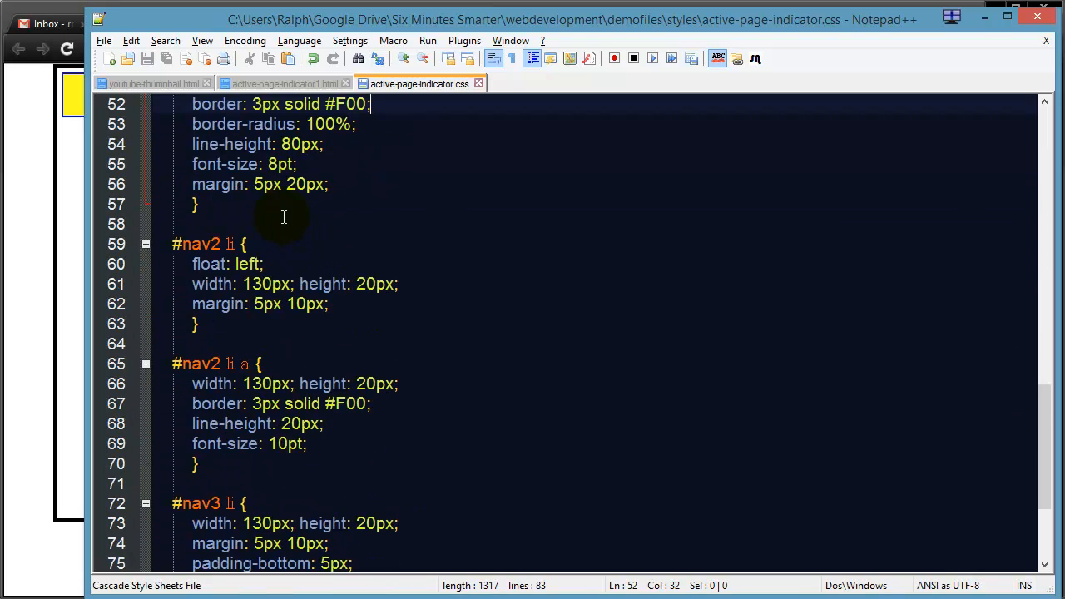
pyautogui.scroll(-3)
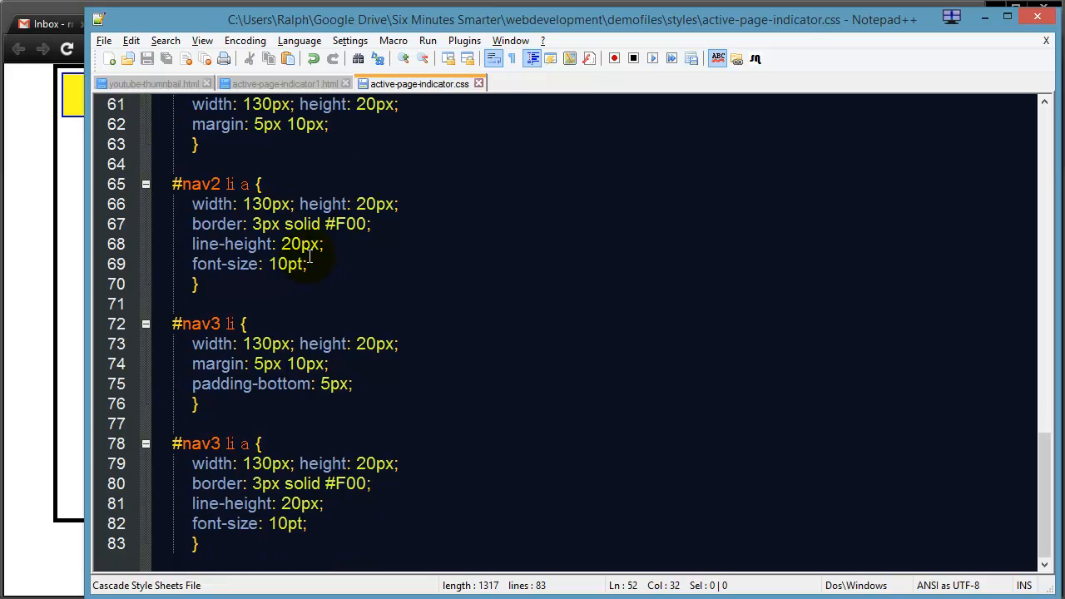
pyautogui.moveTo(339, 175)
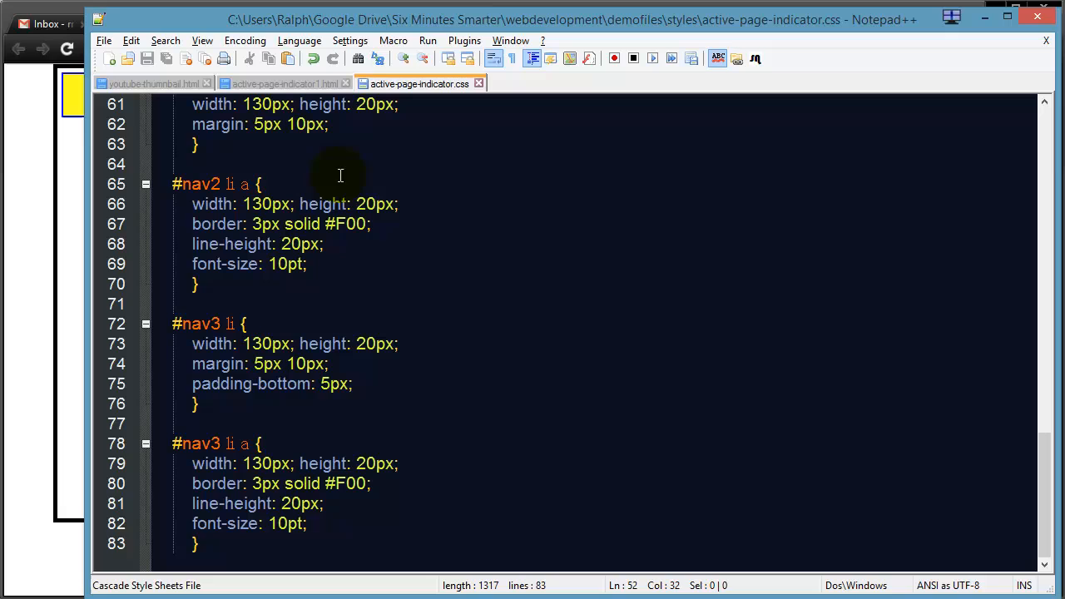
# Step: Save page one as copies active-page-indicator2.html and active-page-indicator3.html
pyautogui.click(282, 83)
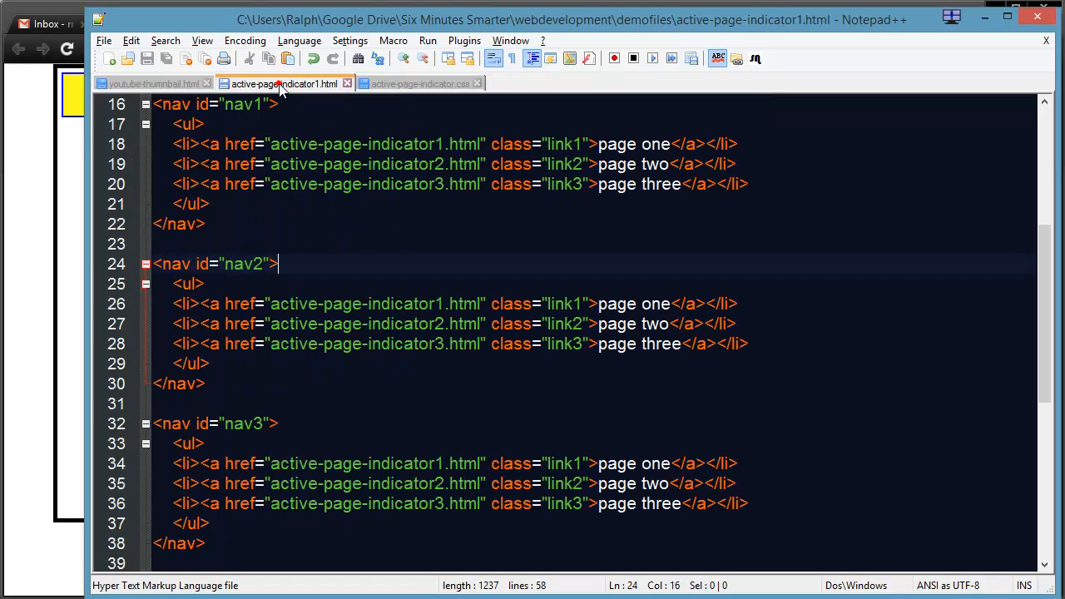
pyautogui.moveTo(319, 184)
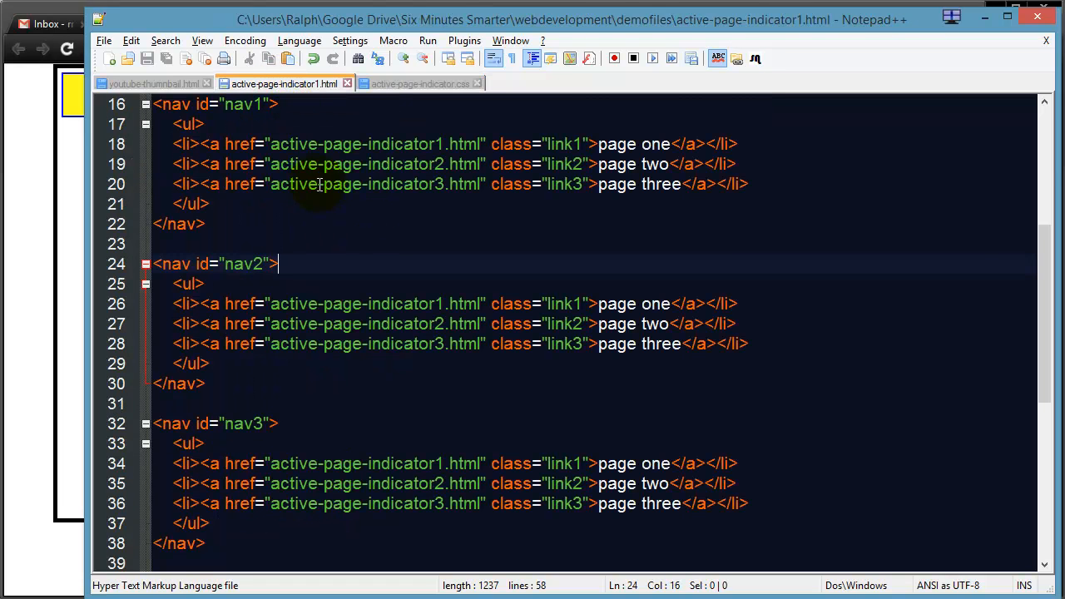
pyautogui.scroll(3)
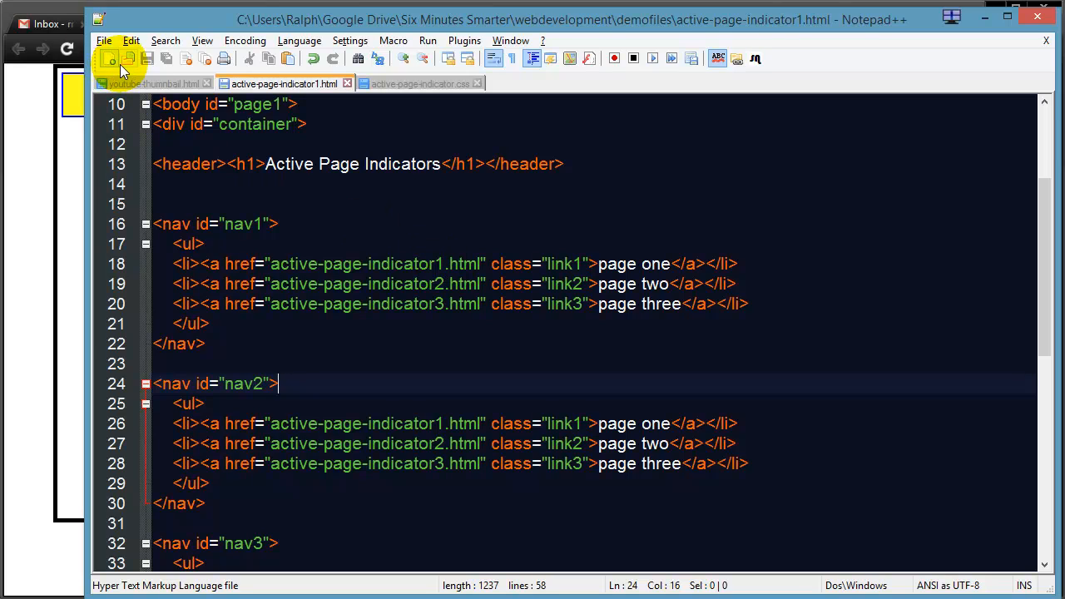
pyautogui.moveTo(214, 143)
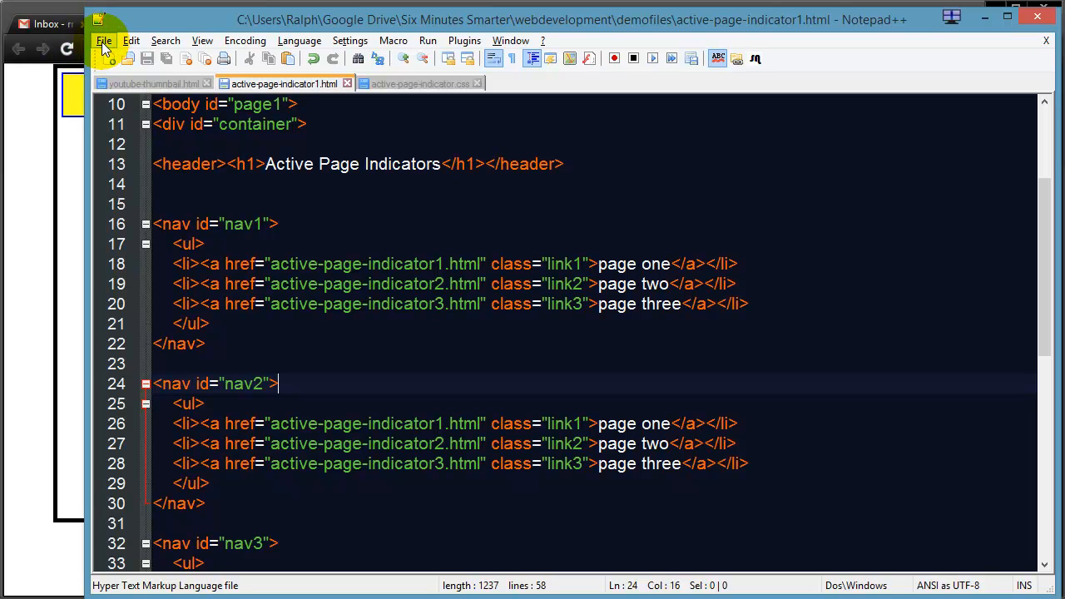
pyautogui.click(104, 40)
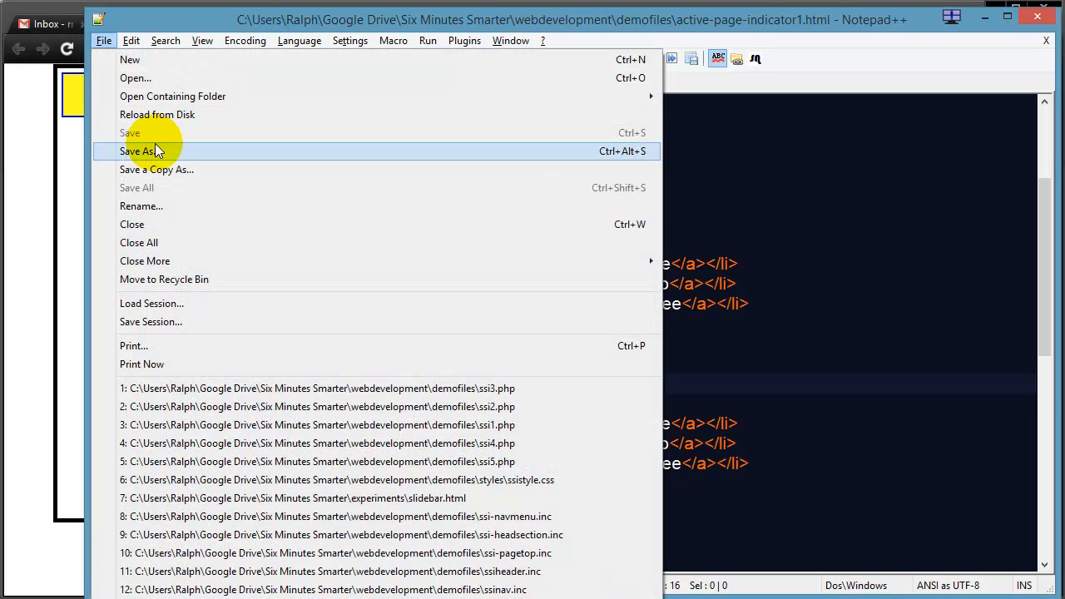
pyautogui.click(138, 151)
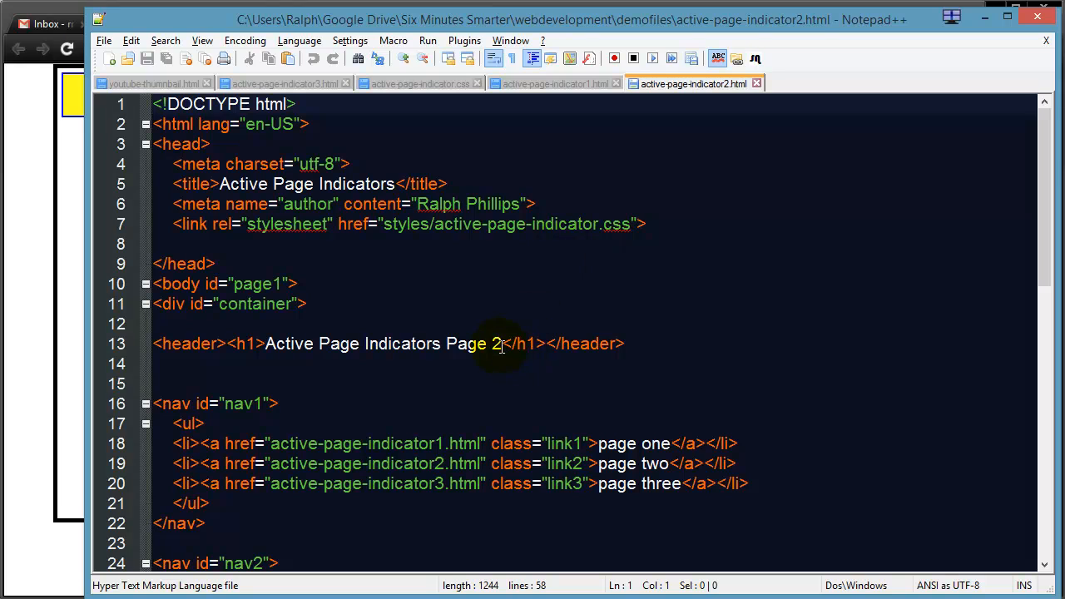
pyautogui.click(553, 83)
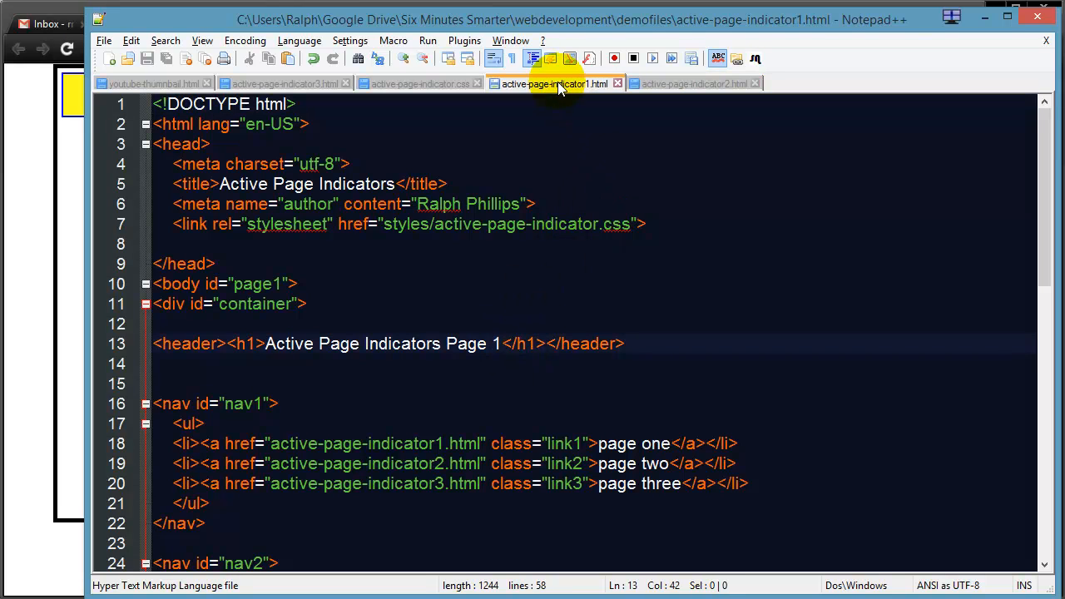
pyautogui.click(283, 83)
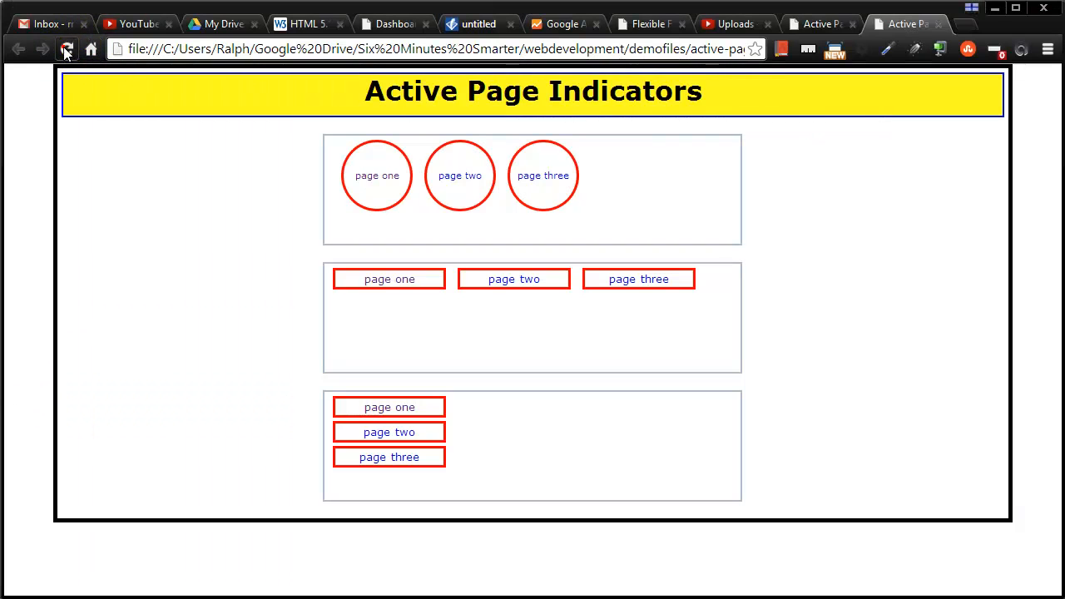
# Step: Follow the page one, two and three menu links between the Chrome demo pages
pyautogui.click(460, 174)
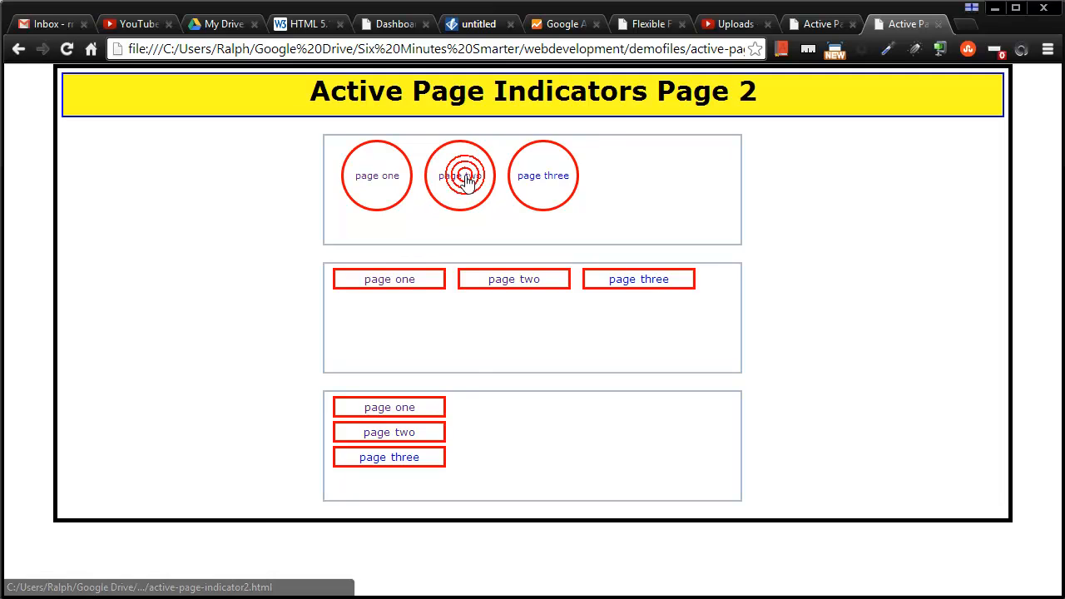
pyautogui.click(513, 279)
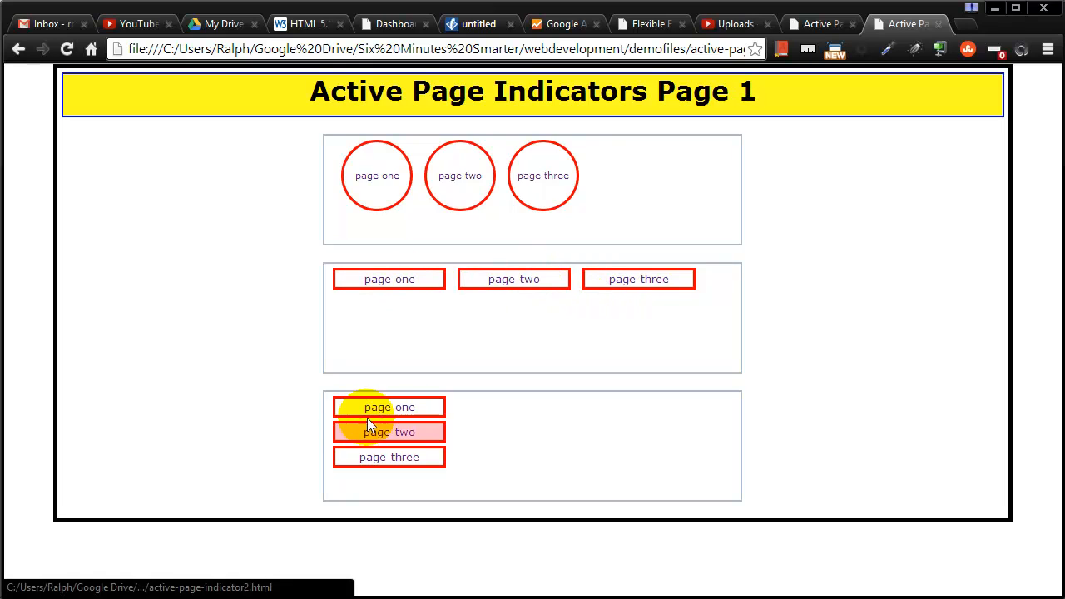
pyautogui.click(389, 457)
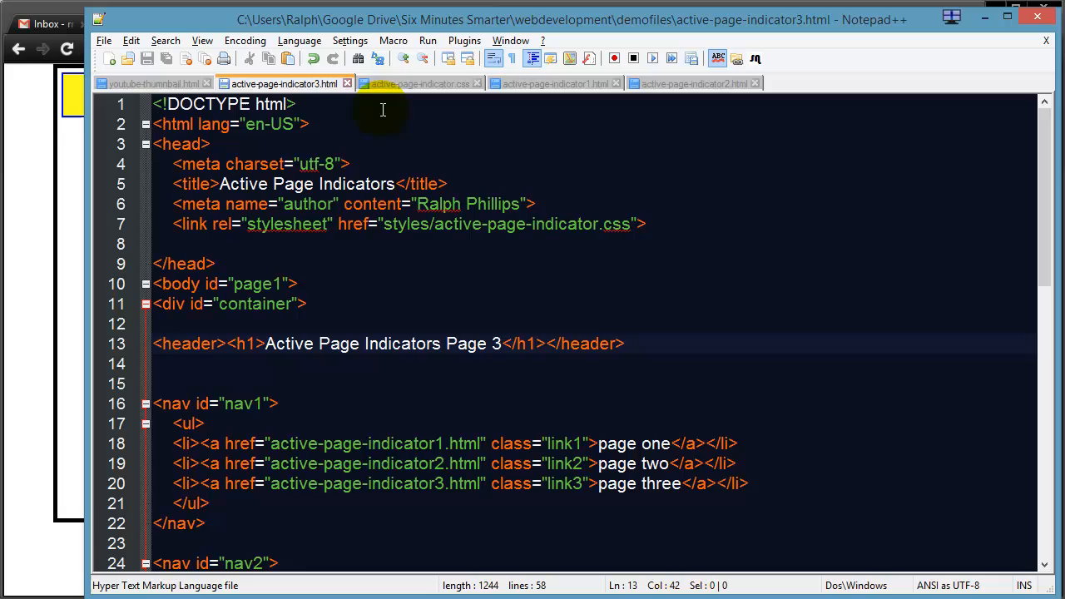
# Step: Compare the page one and page two files, noting page one's body id page1
pyautogui.click(423, 83)
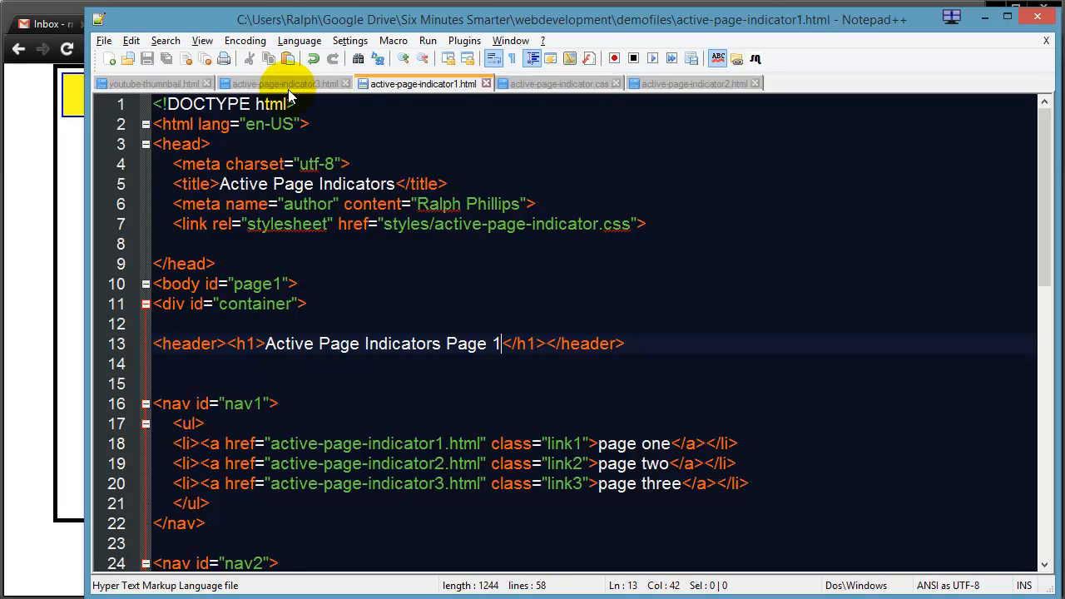
pyautogui.click(423, 83)
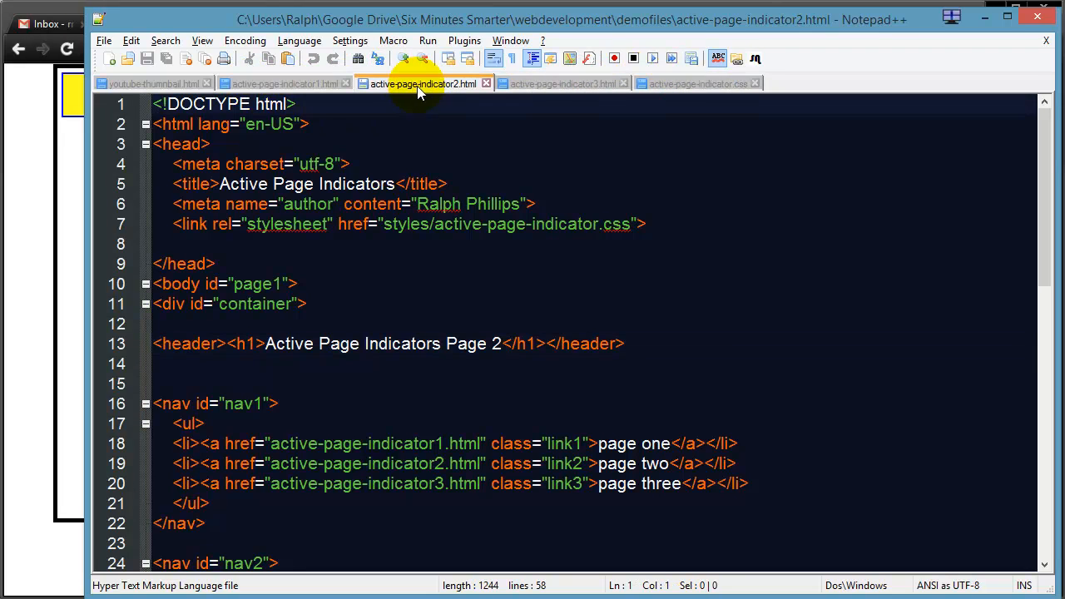
pyautogui.moveTo(424, 84)
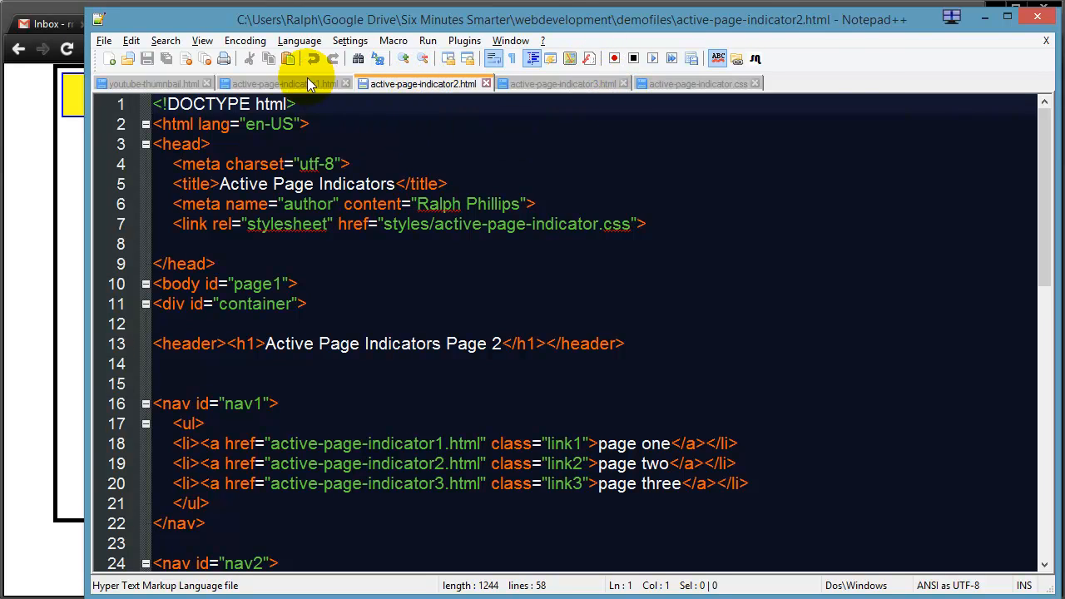
pyautogui.click(283, 83)
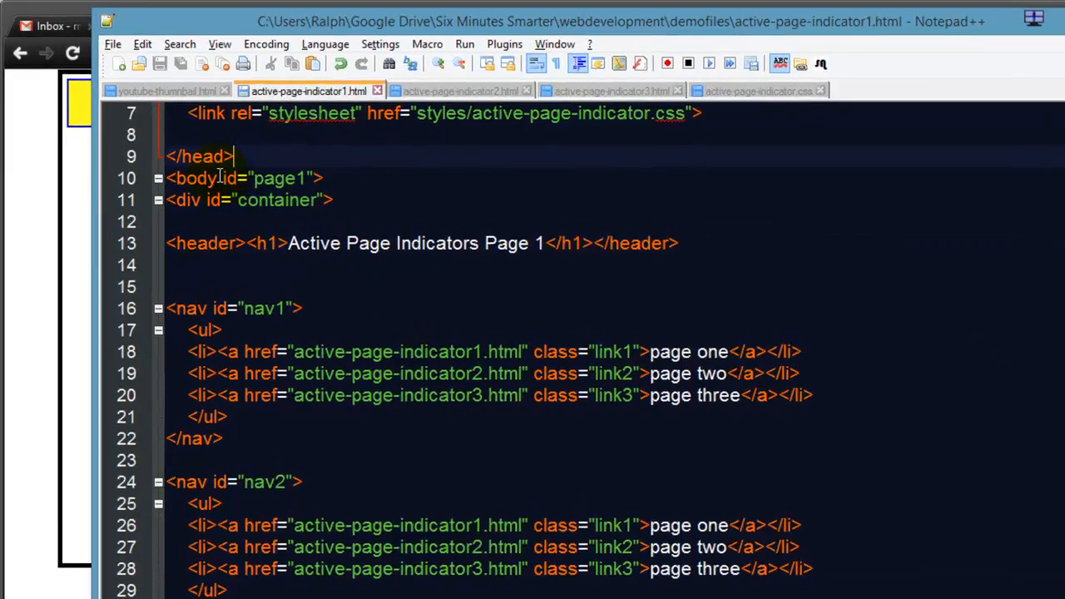
pyautogui.click(632, 278)
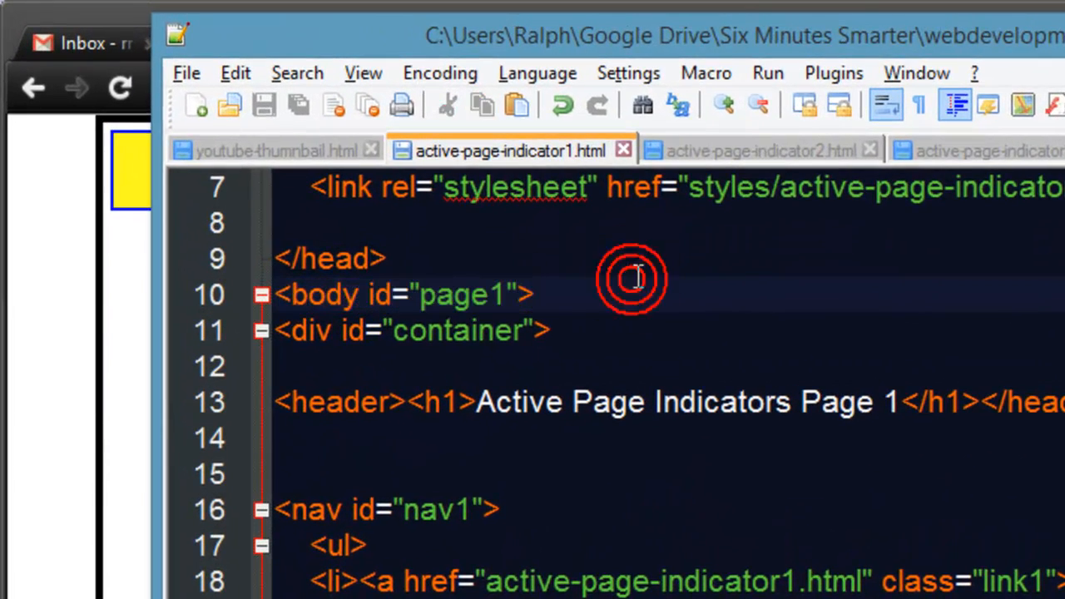
# Step: Change page two's body id from page1 to page2 and compare with page one
pyautogui.click(757, 151)
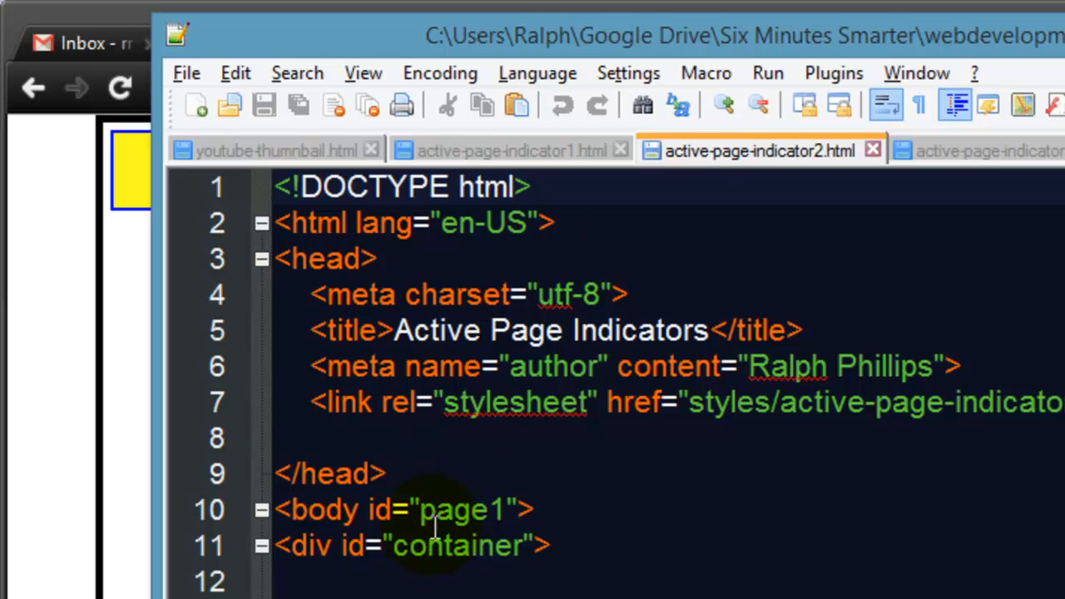
pyautogui.moveTo(278, 510); pyautogui.dragTo(520, 509)
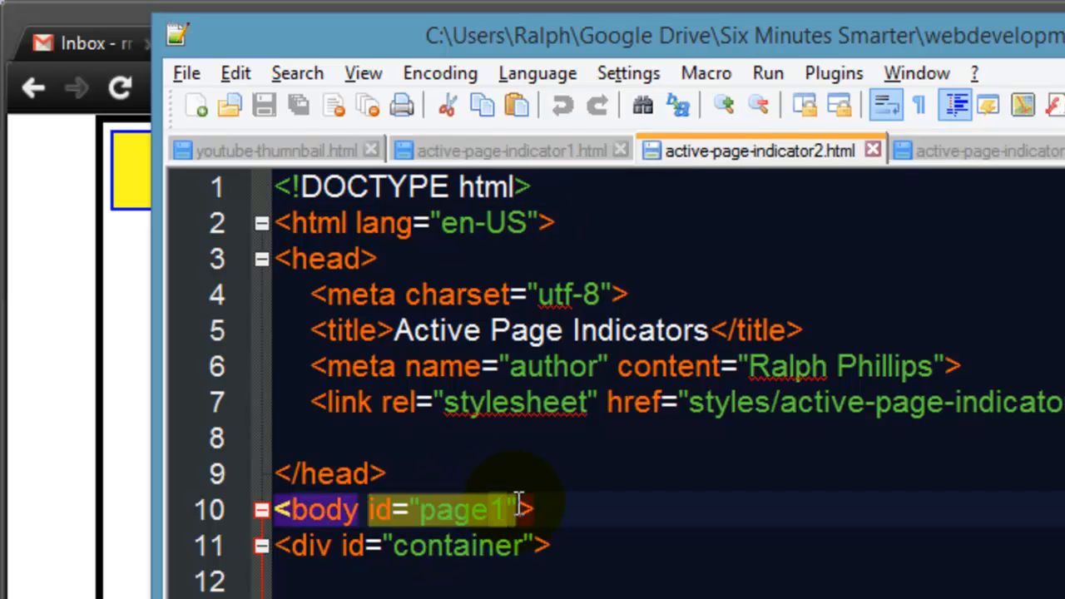
pyautogui.write('2')
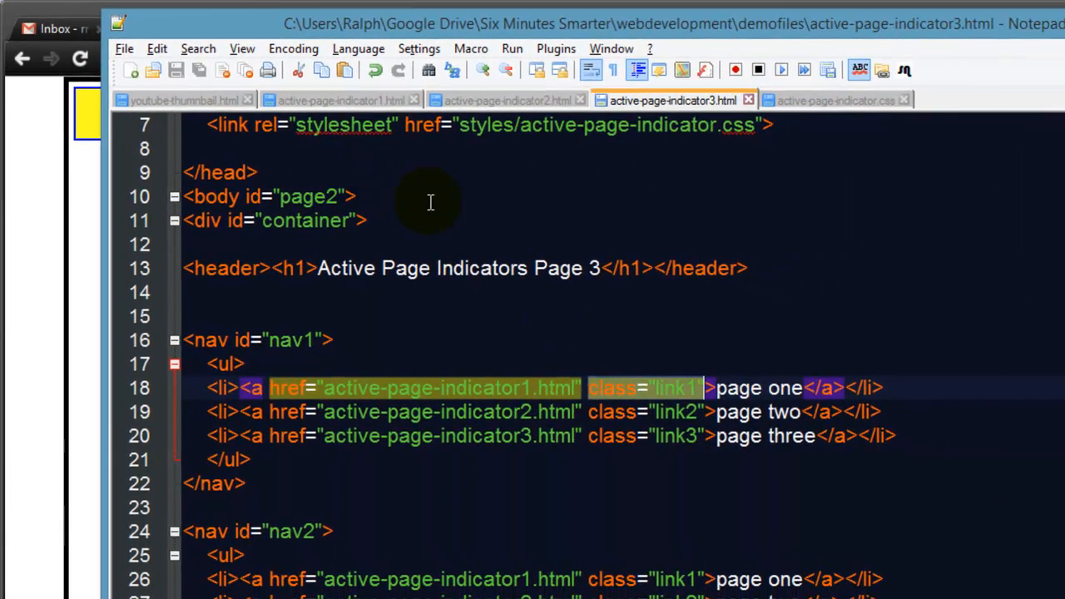
pyautogui.click(336, 100)
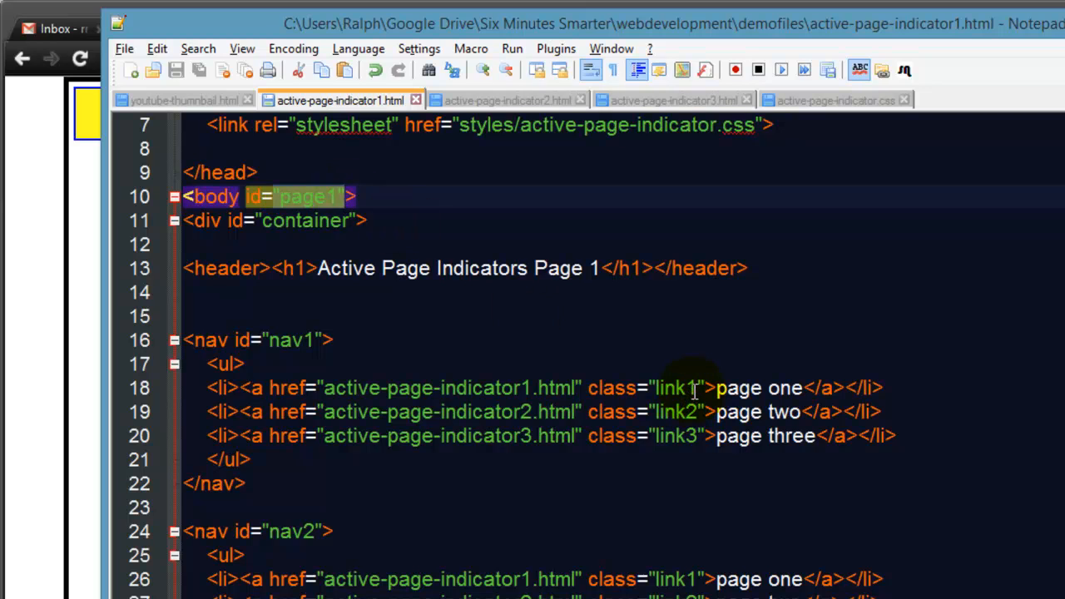
pyautogui.click(507, 99)
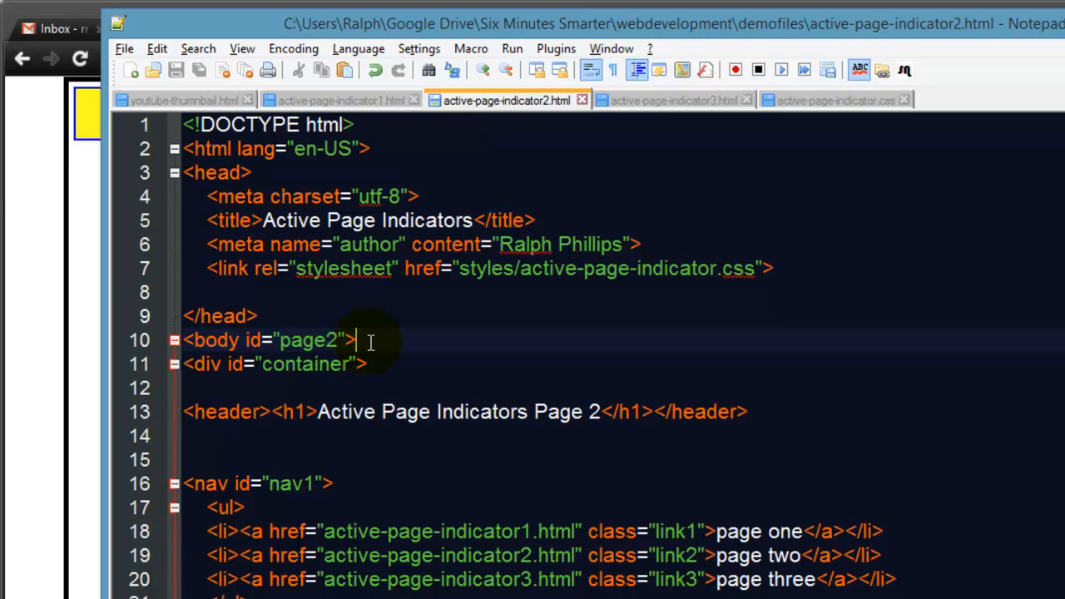
pyautogui.moveTo(674, 146)
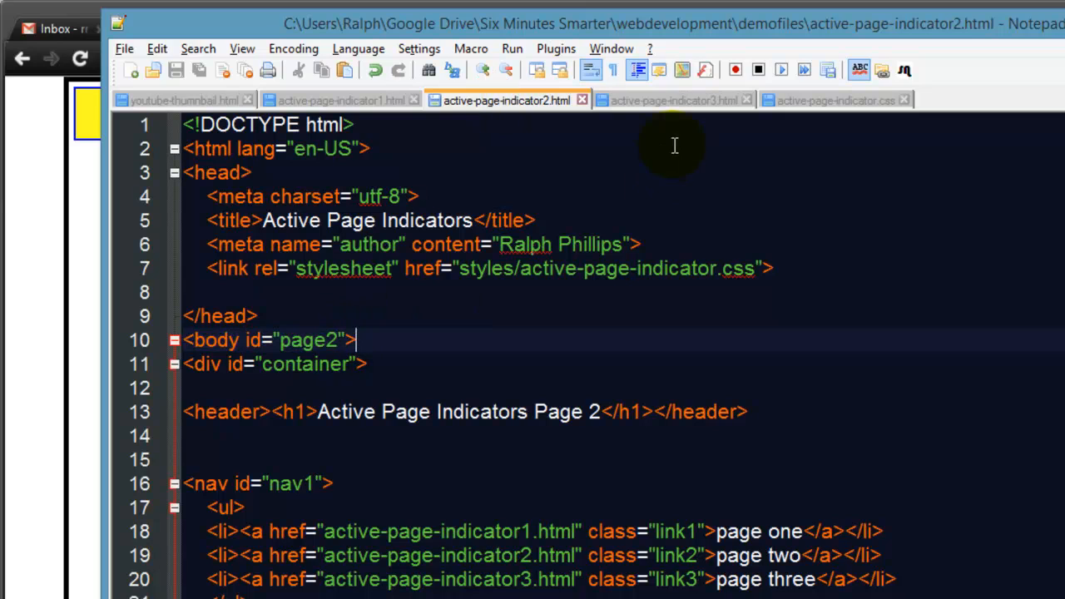
# Step: Type a test '#page1' selector in the page three file
pyautogui.click(672, 100)
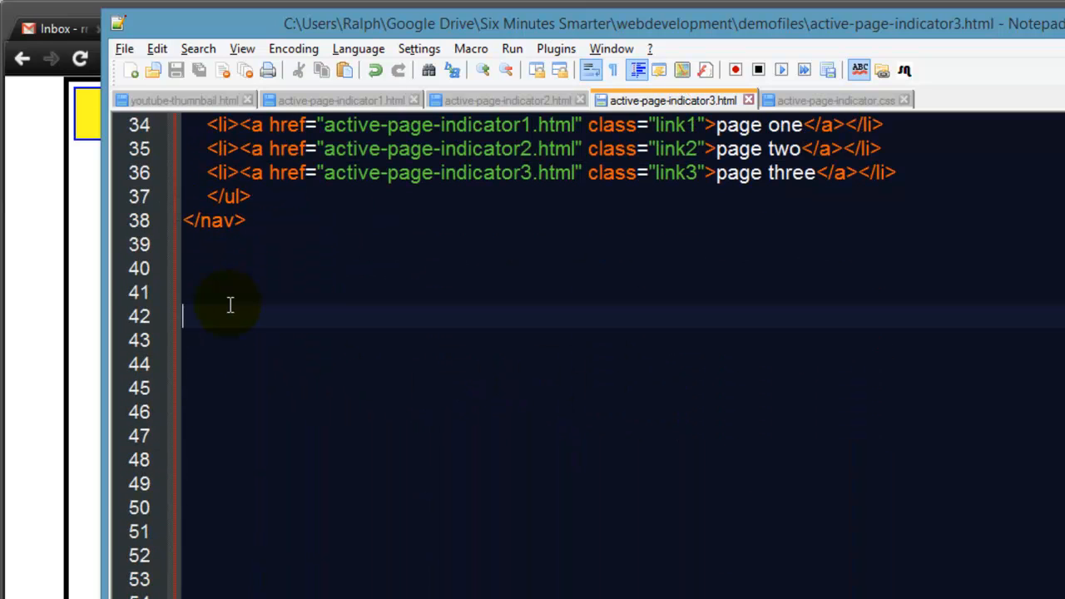
pyautogui.write('#')
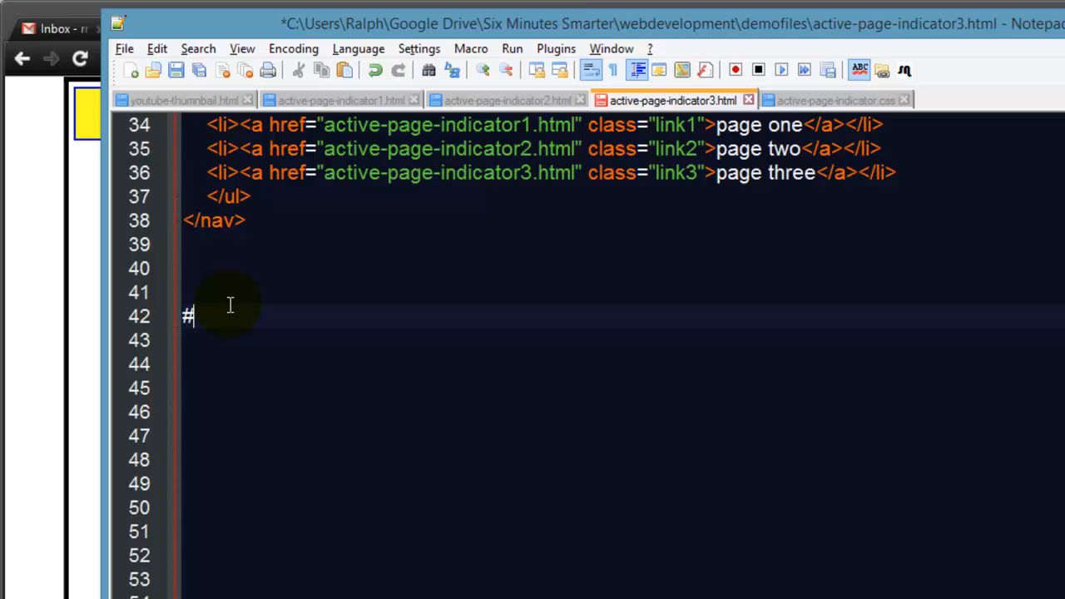
pyautogui.write('page1')
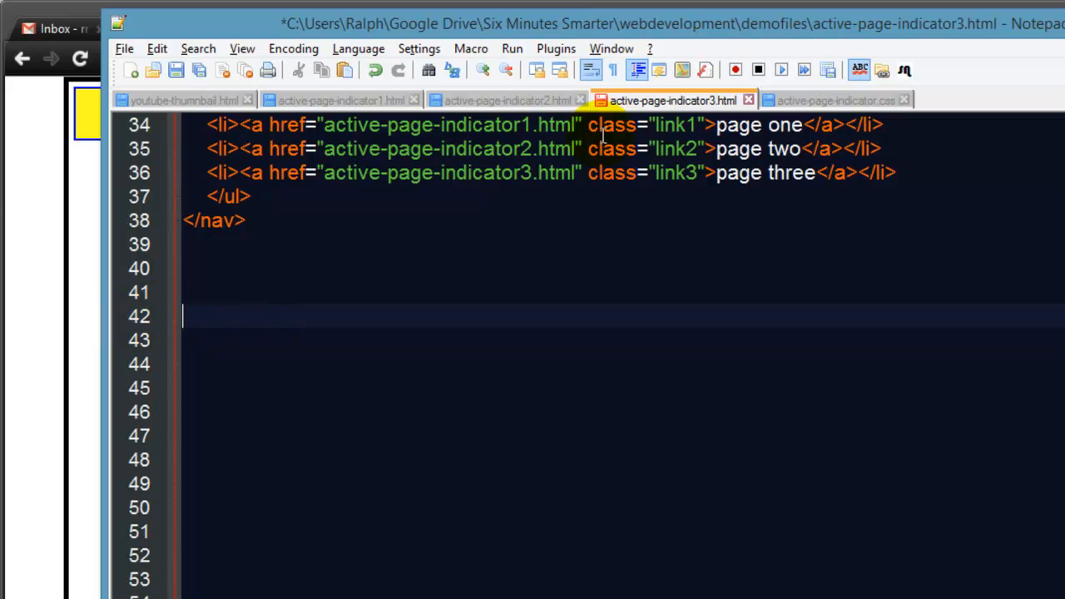
pyautogui.click(835, 100)
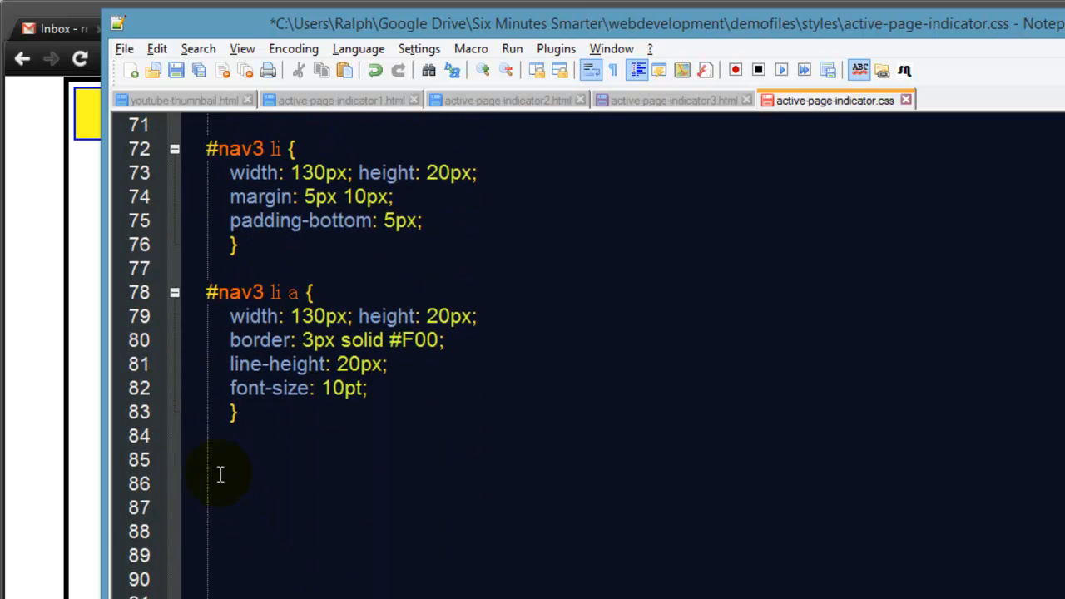
# Step: Type the rule '#page1 .link1 { font-weight: bold; }' at line 86
pyautogui.write('#page1')
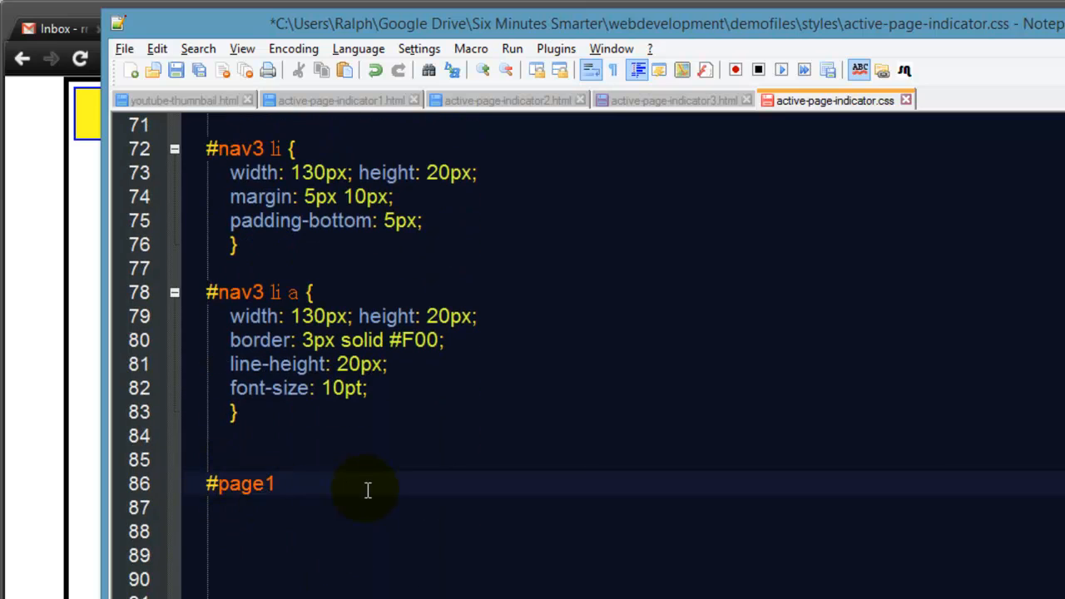
pyautogui.write('.link1 {')
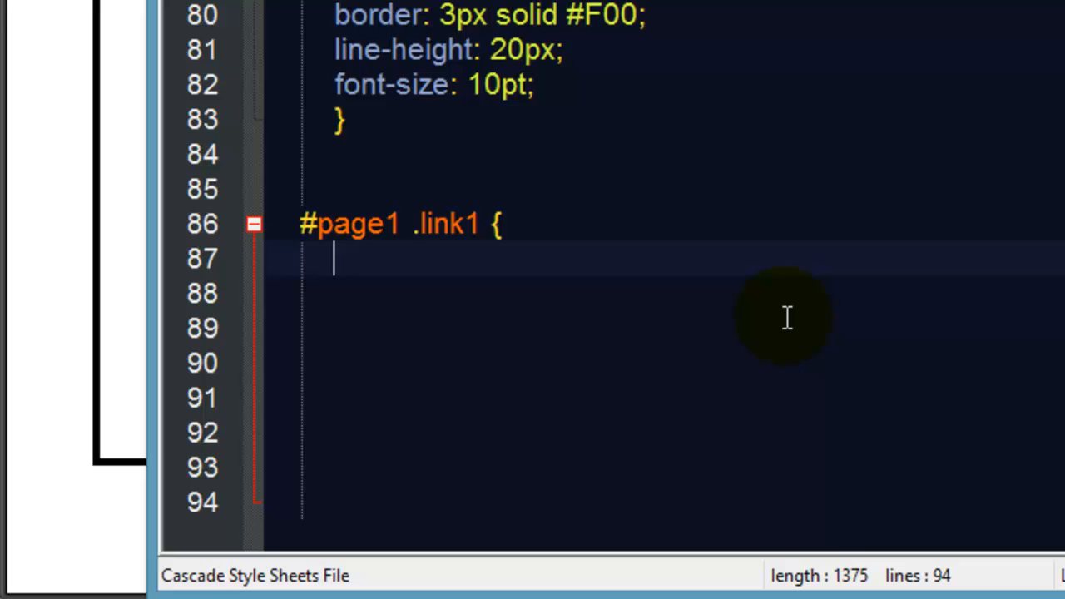
pyautogui.write('font-weight: bold;')
pyautogui.click(664, 294)
pyautogui.write('}')
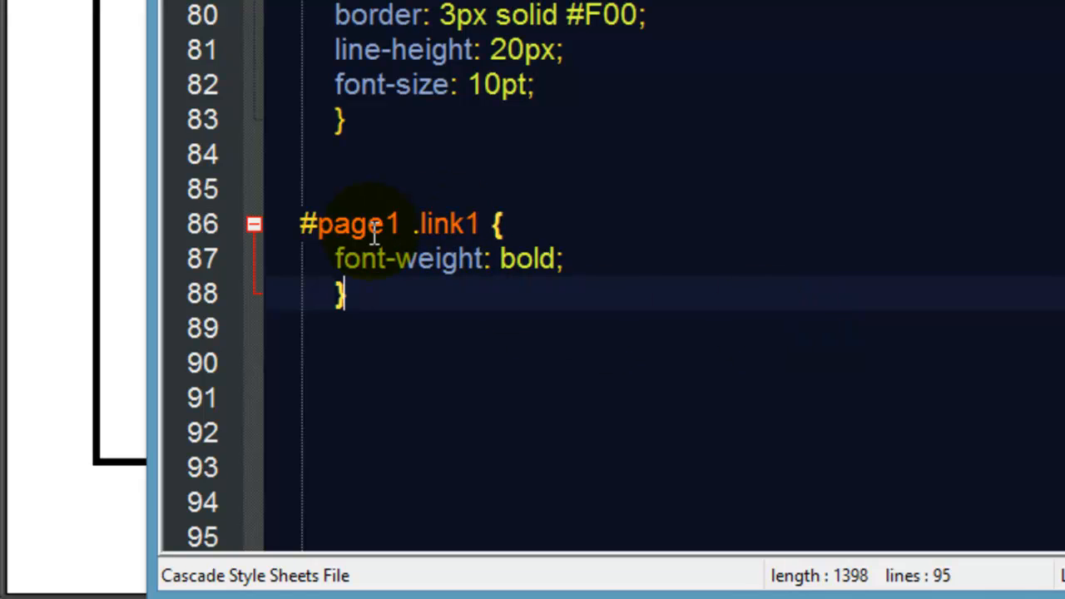
pyautogui.moveTo(526, 294)
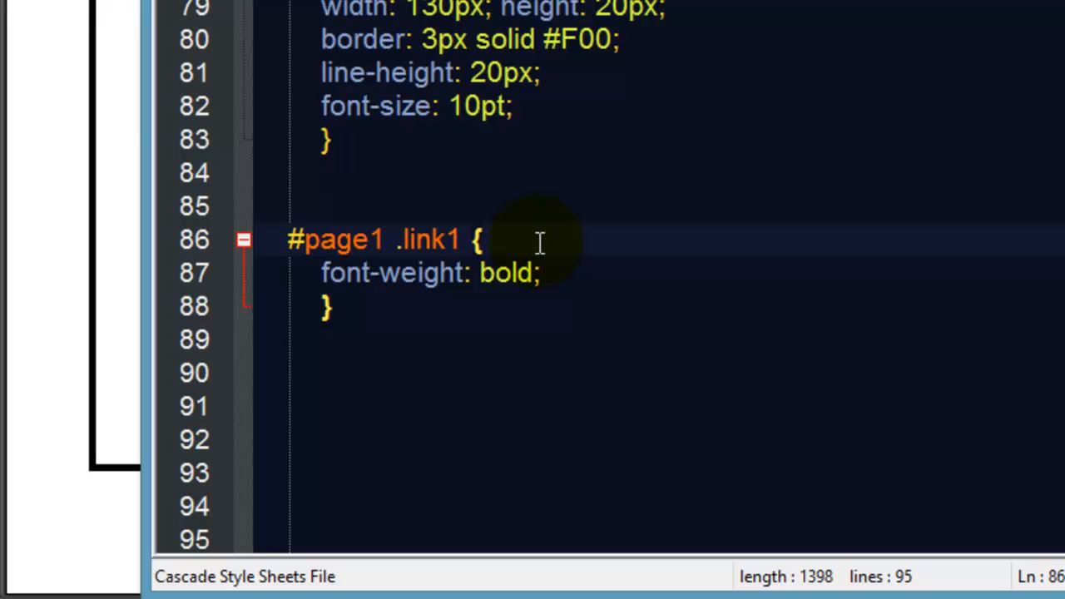
# Step: Append '#page2 .link2, #page3 .link3' to the bold rule's selector
pyautogui.write(',')
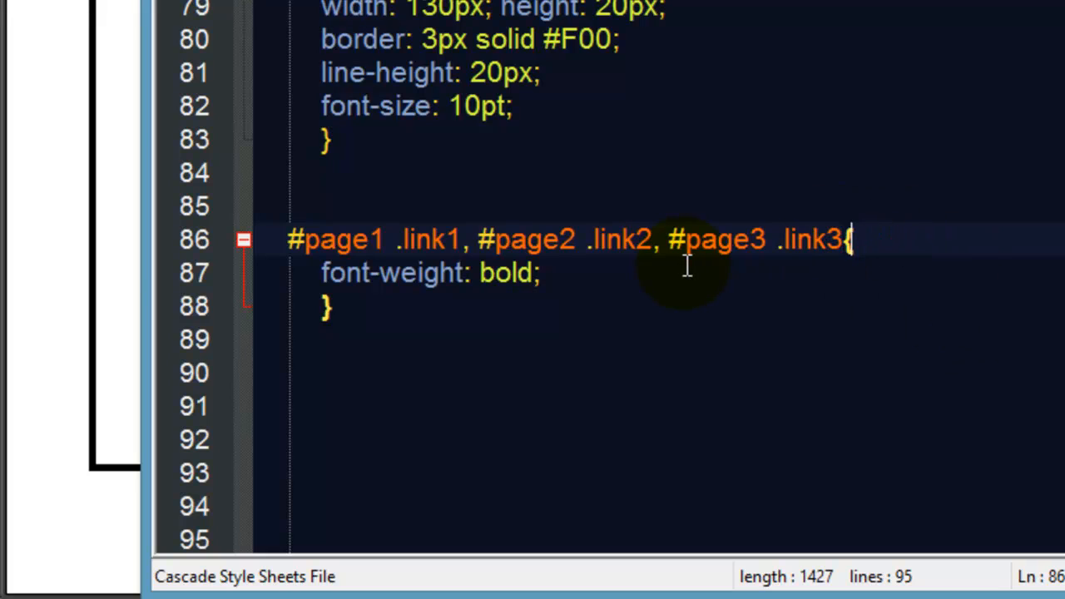
pyautogui.moveTo(495, 267)
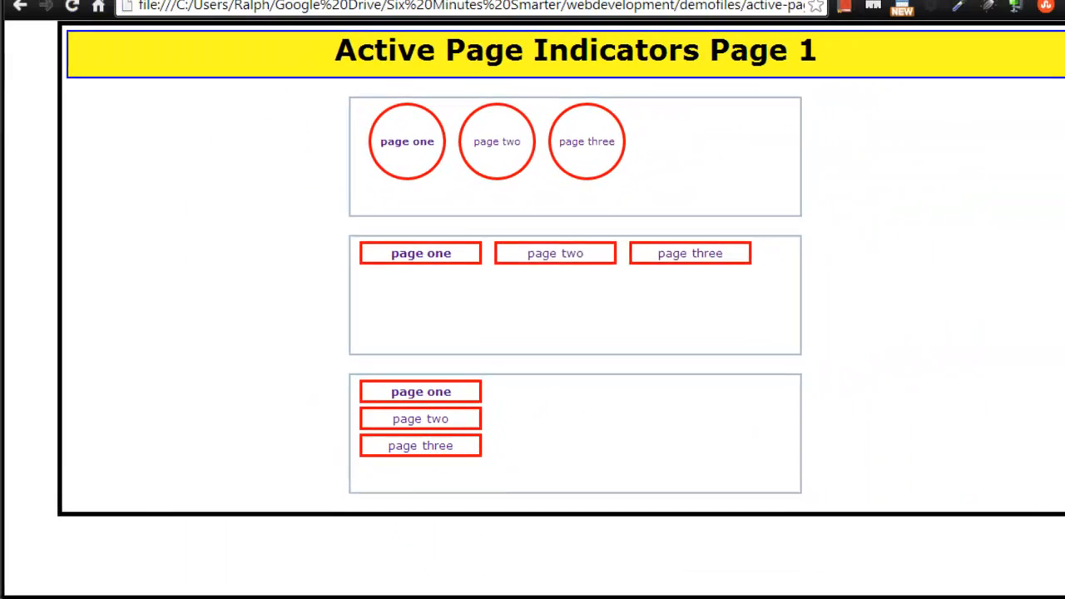
# Step: Inspect Chrome's Page 3, where 'page two' is still bold
pyautogui.click(497, 141)
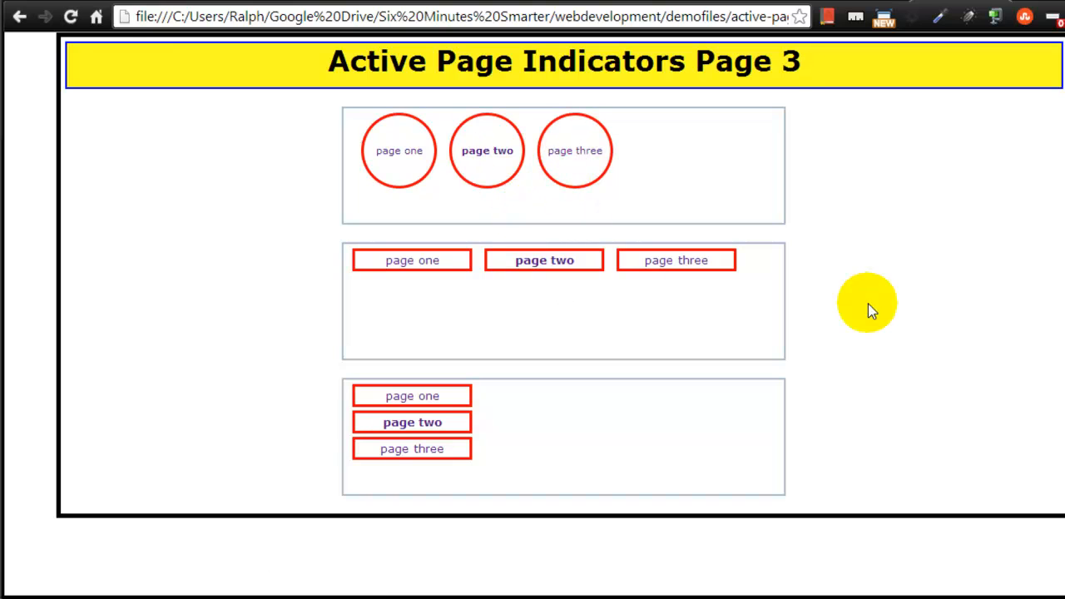
pyautogui.moveTo(675, 260)
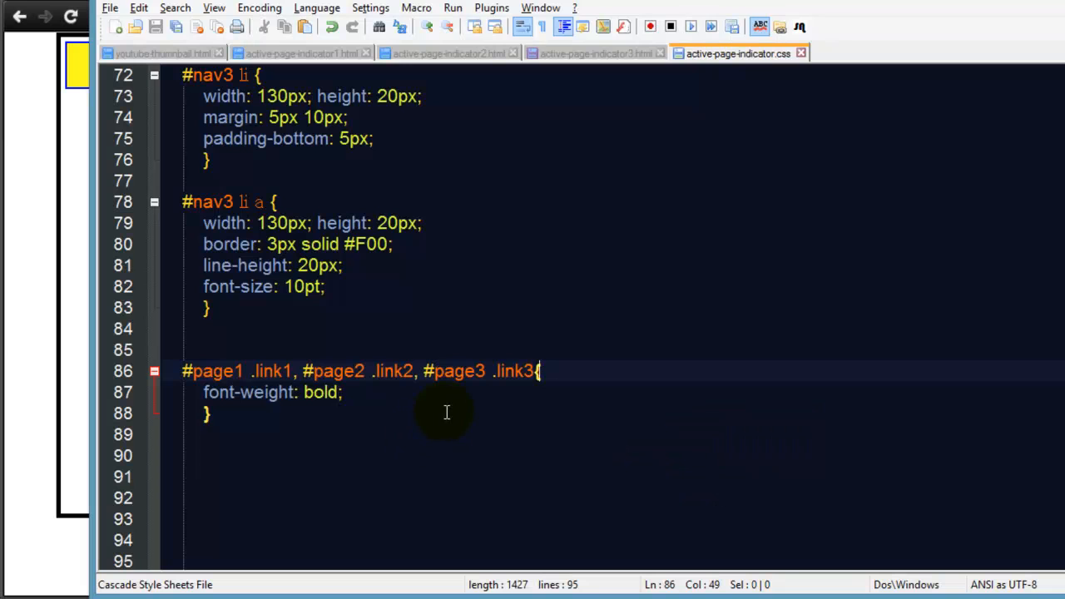
pyautogui.moveTo(472, 397)
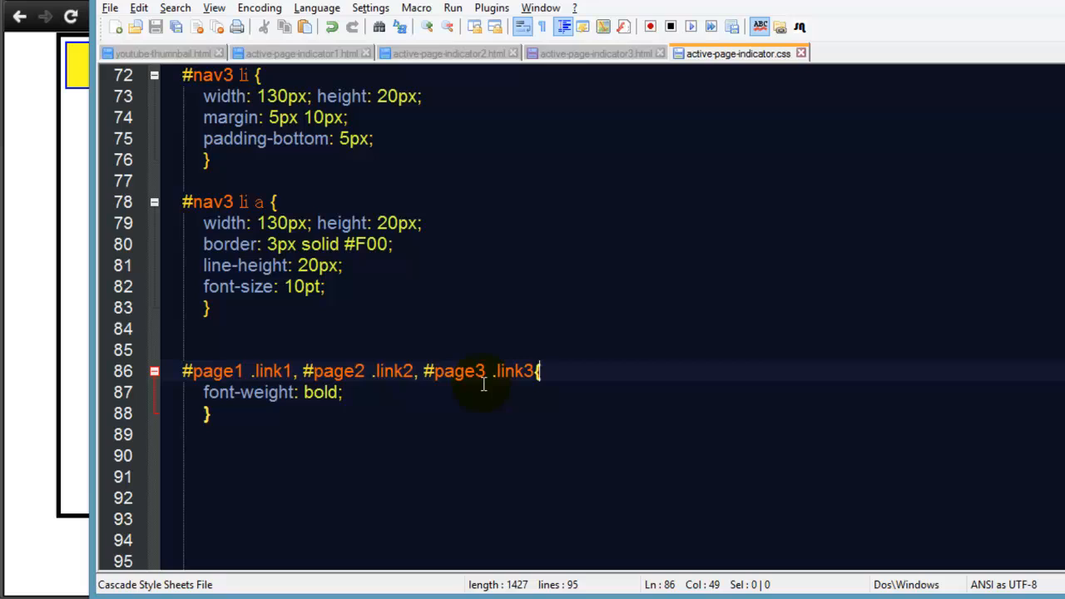
pyautogui.moveTo(397, 384)
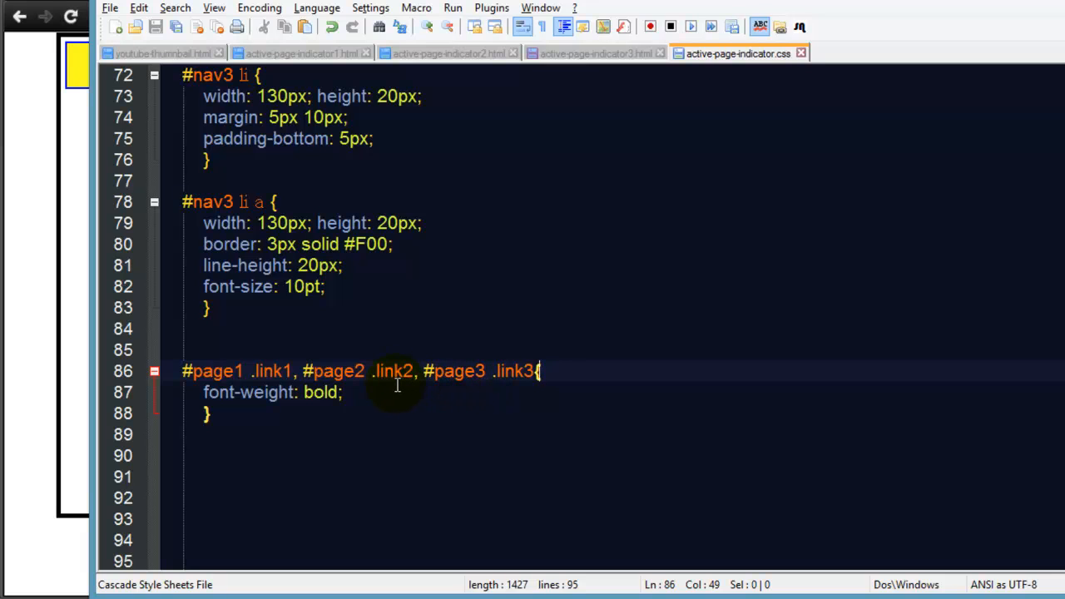
pyautogui.moveTo(472, 406)
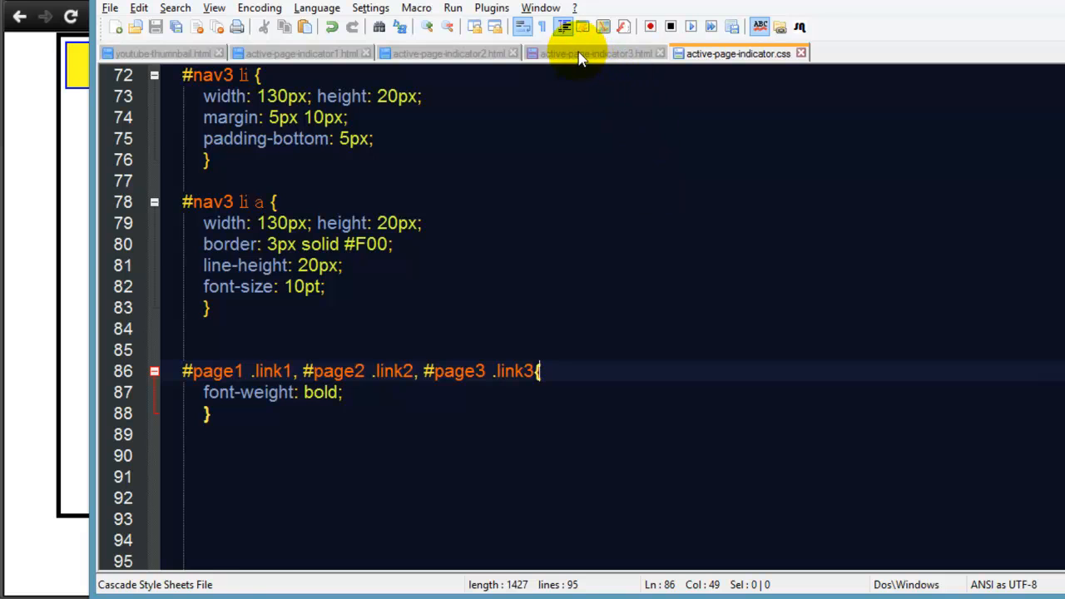
# Step: Change page three's body id from page2 to page3
pyautogui.click(595, 53)
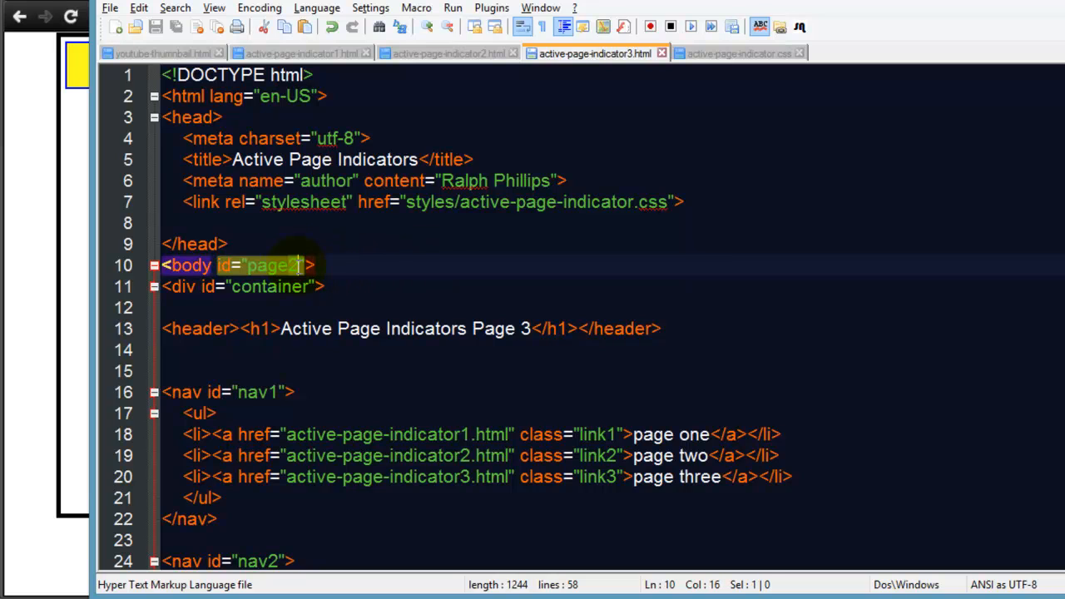
pyautogui.write('3')
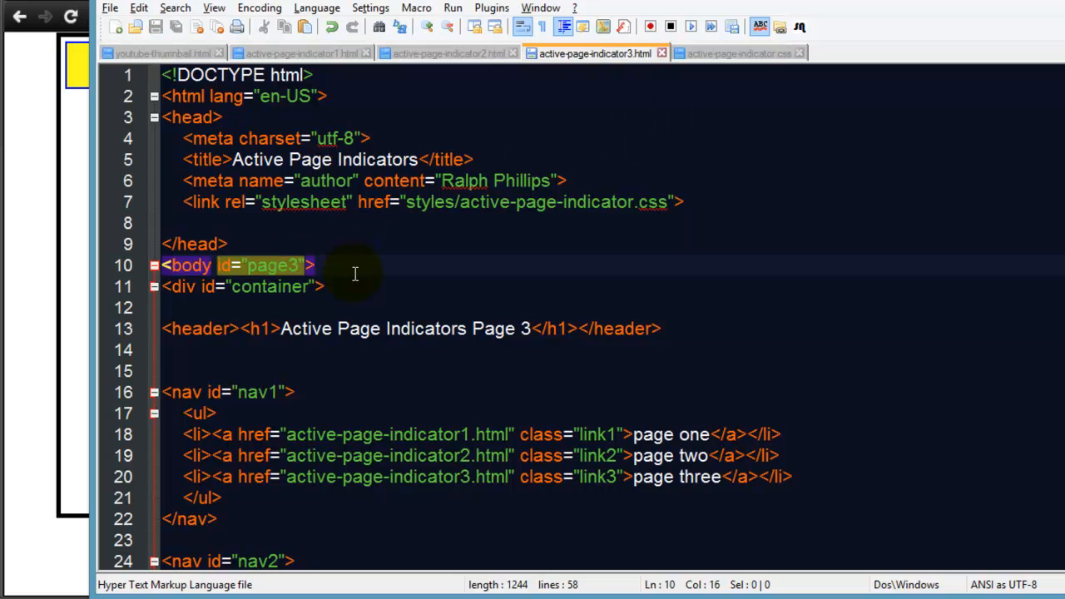
pyautogui.scroll(-3)
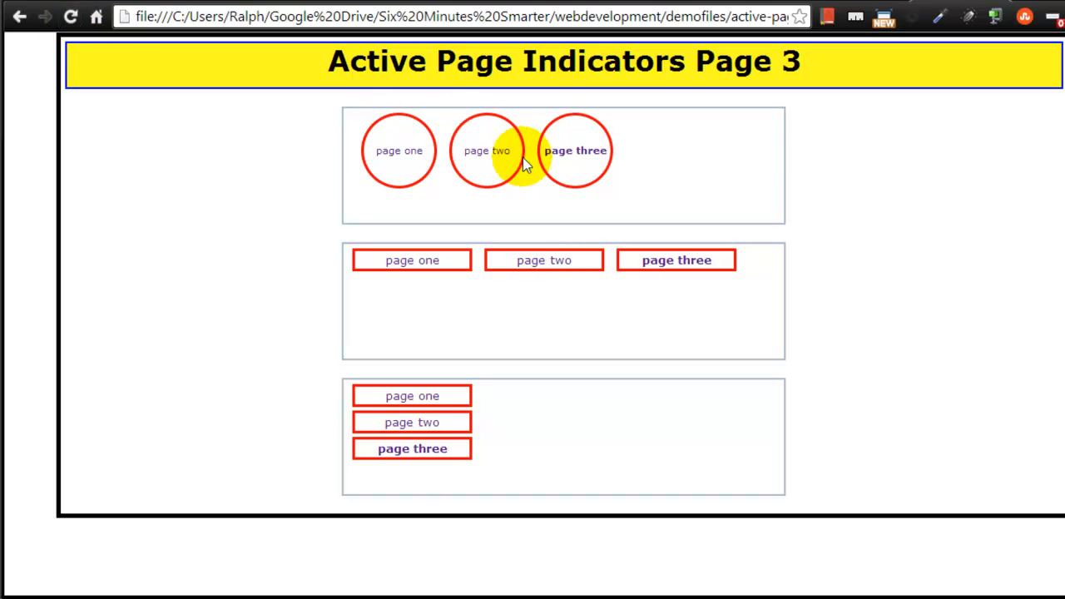
pyautogui.moveTo(493, 351)
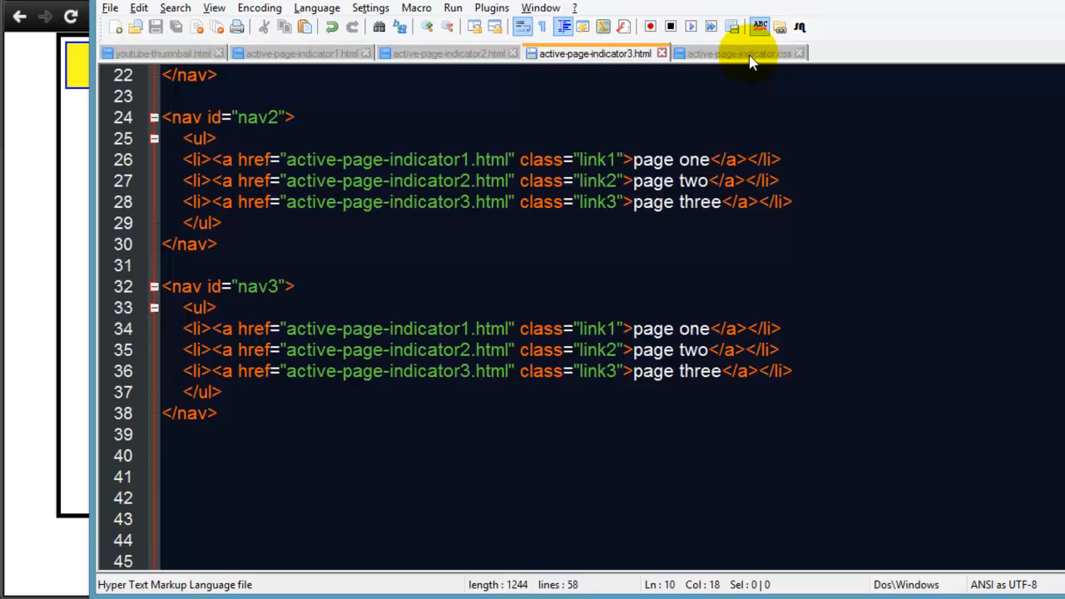
# Step: Under font-weight: bold in the #page1 .link1 rule, start typing 'background-color: #'
pyautogui.click(736, 53)
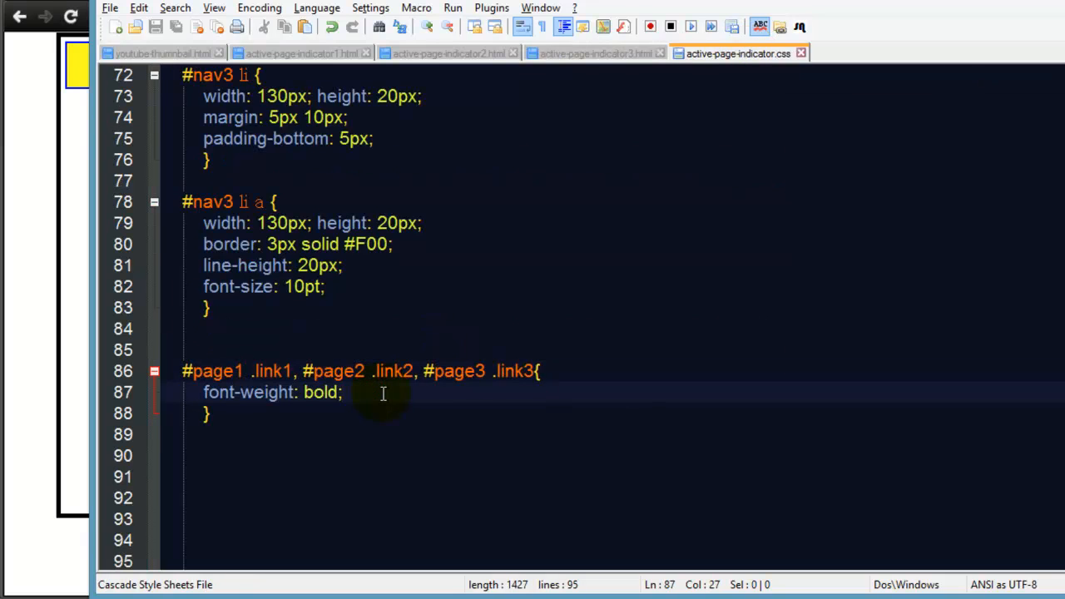
pyautogui.write('backg')
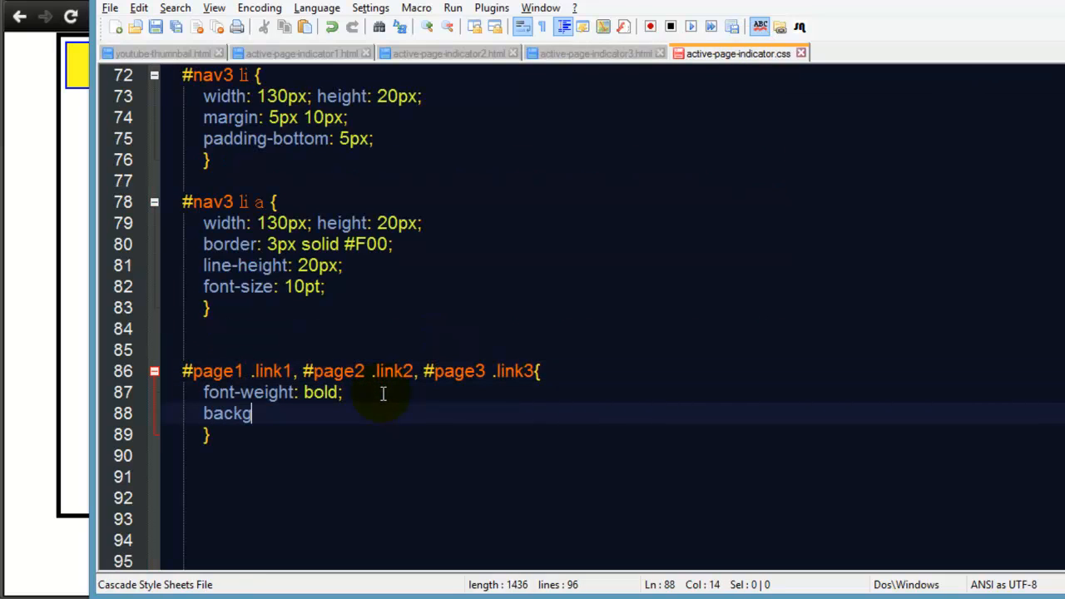
pyautogui.write('round-color: #FF')
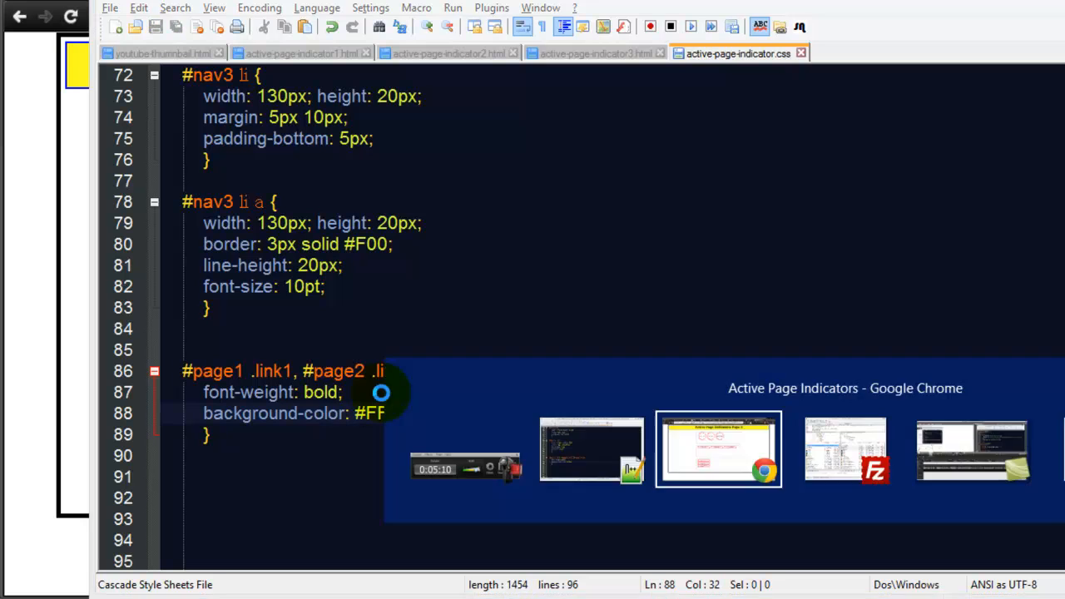
# Step: Check page 2's yellow-highlighted current link in Chrome, then open page one
pyautogui.click(718, 449)
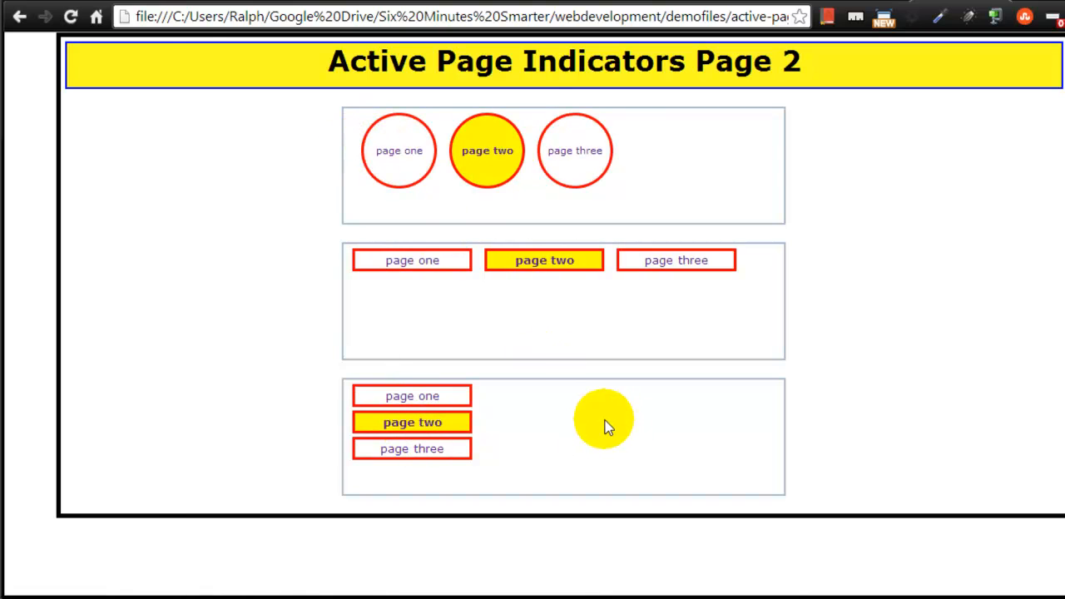
pyautogui.moveTo(487, 270)
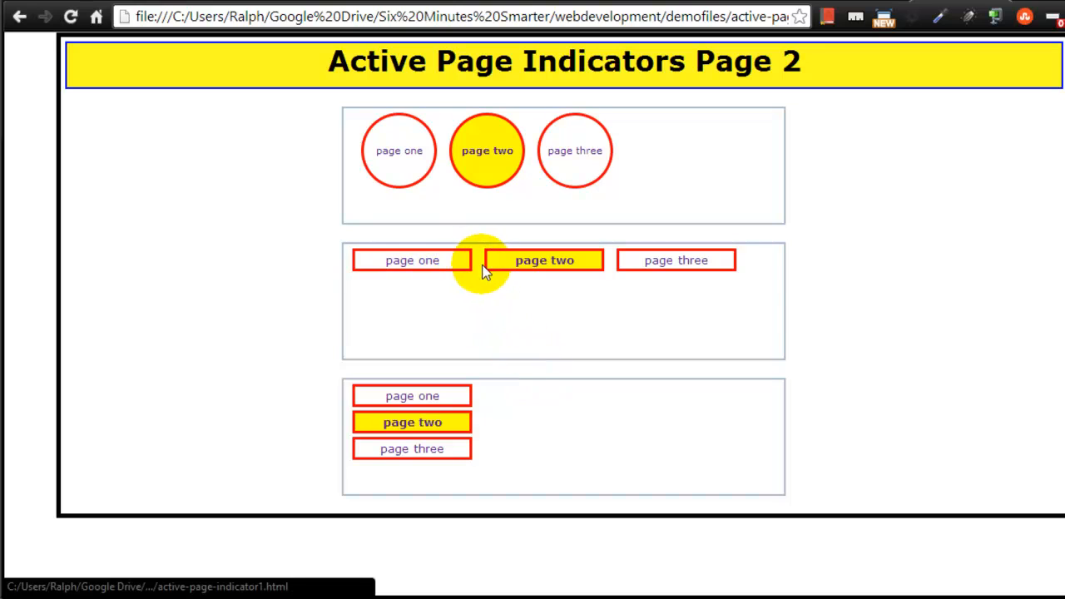
pyautogui.moveTo(537, 274)
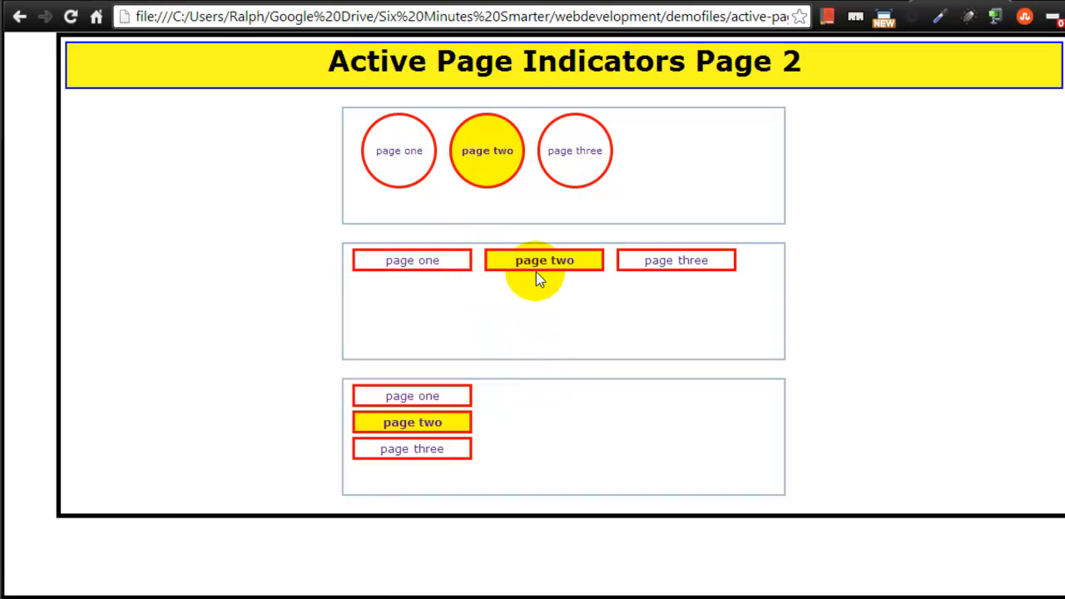
pyautogui.moveTo(348, 182)
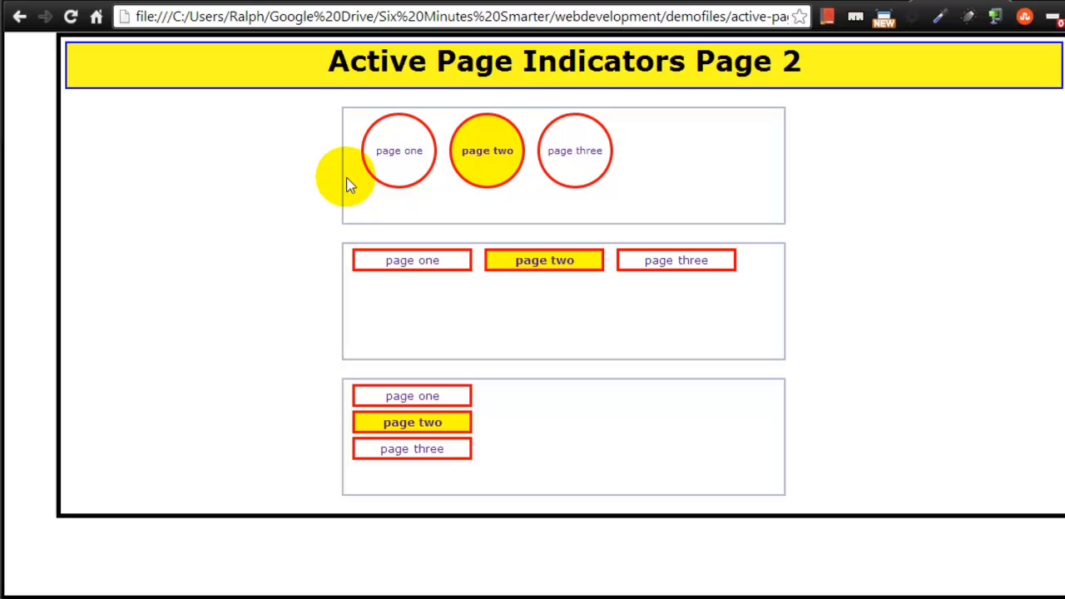
pyautogui.moveTo(557, 397)
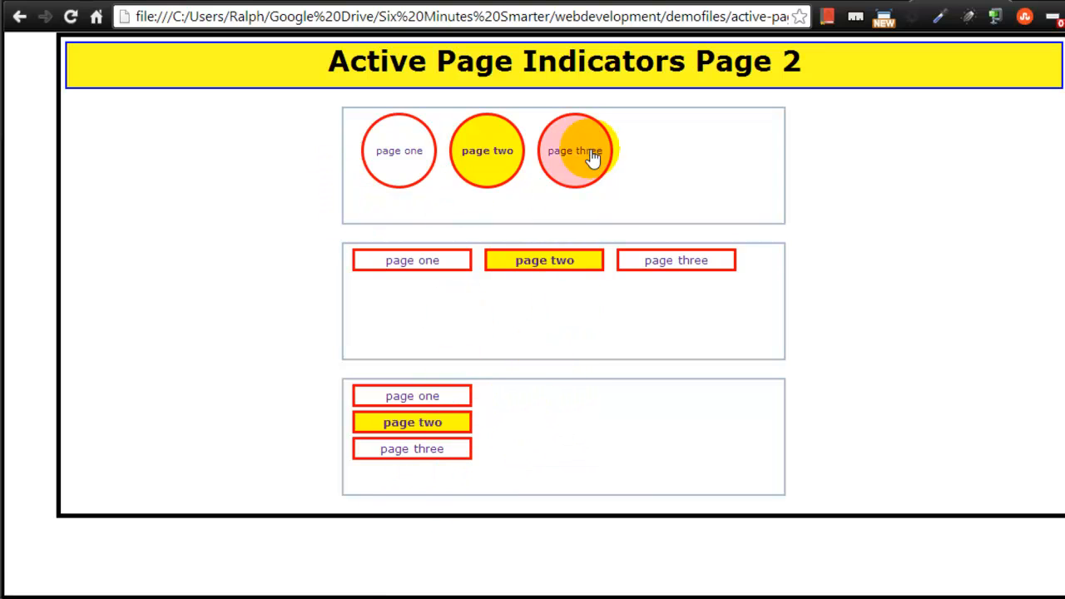
pyautogui.click(399, 151)
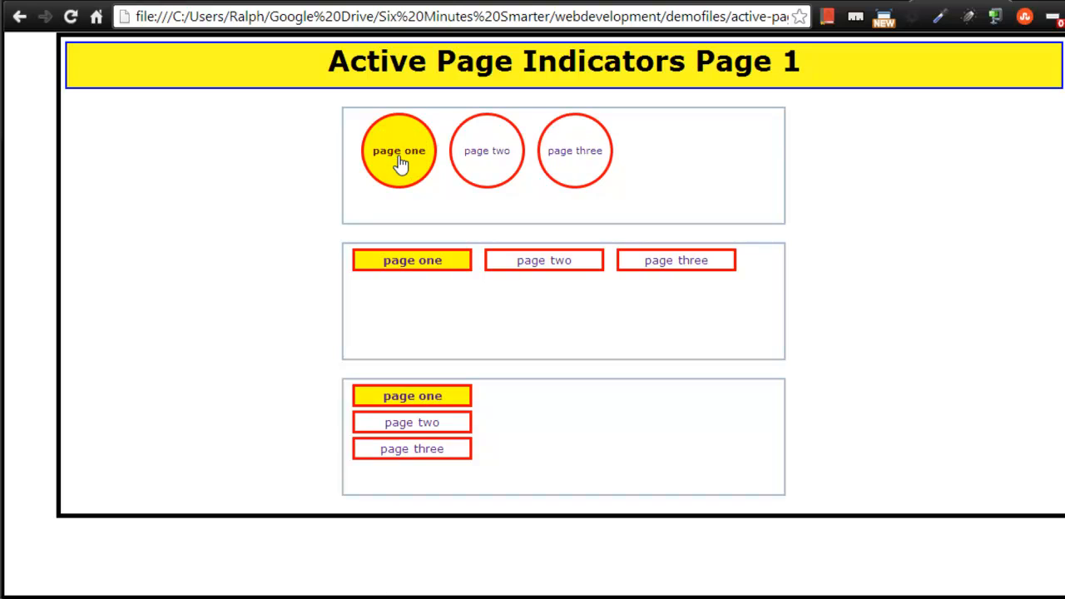
pyautogui.moveTo(487, 150)
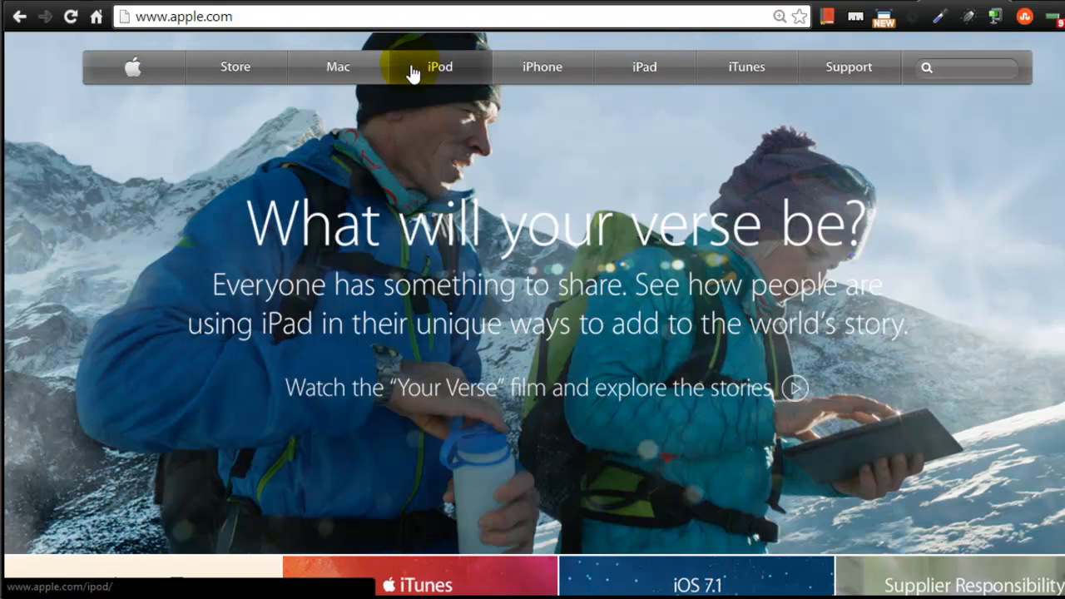
# Step: Visit Apple's iPod section, then its iPhone section, comparing the current-menu marking
pyautogui.click(440, 66)
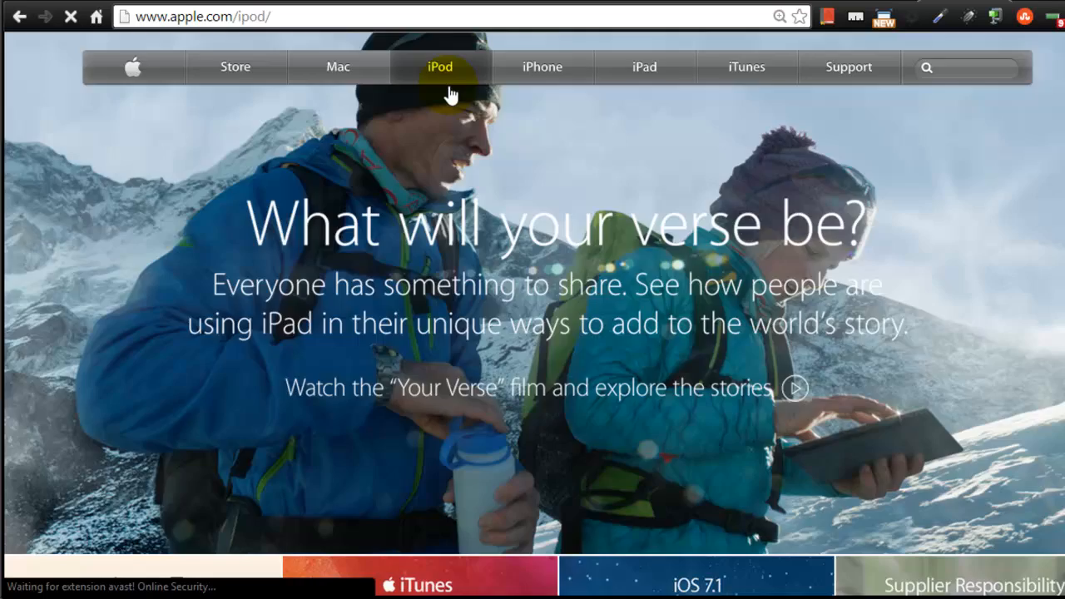
pyautogui.click(439, 66)
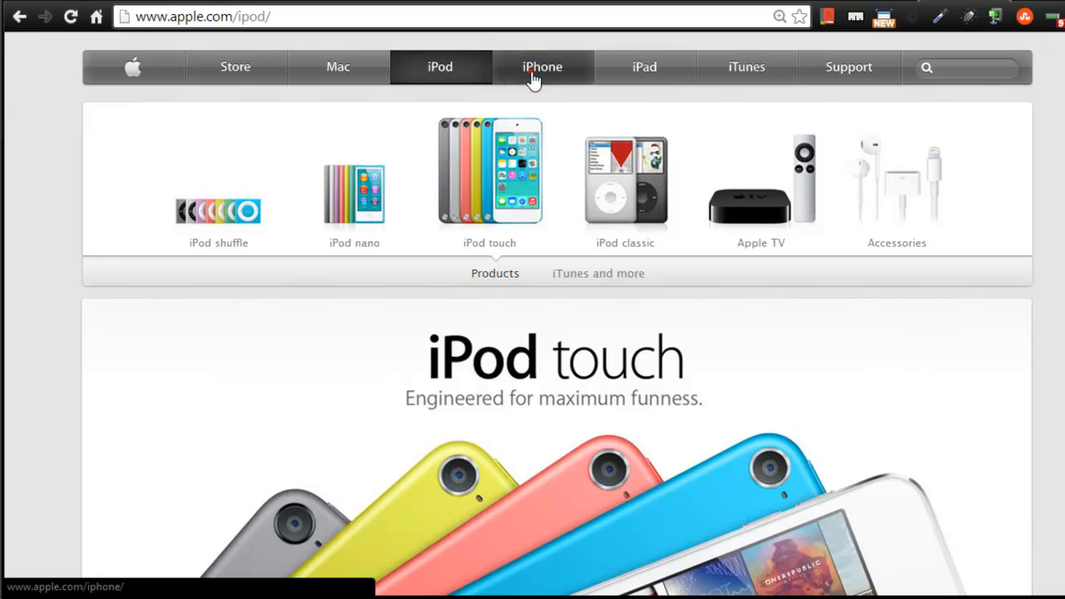
pyautogui.click(541, 66)
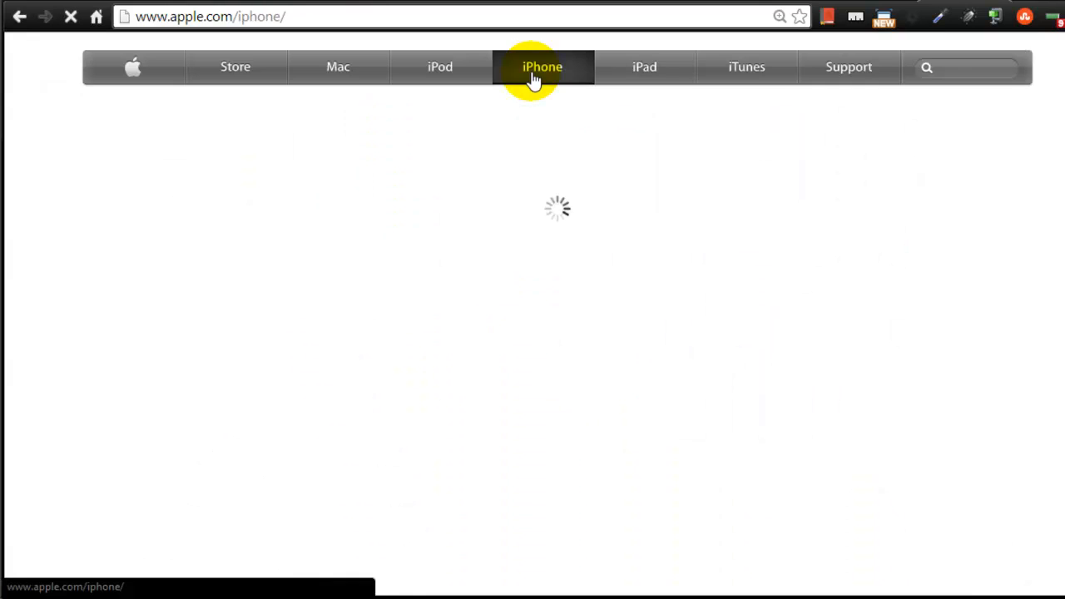
pyautogui.moveTo(557, 94)
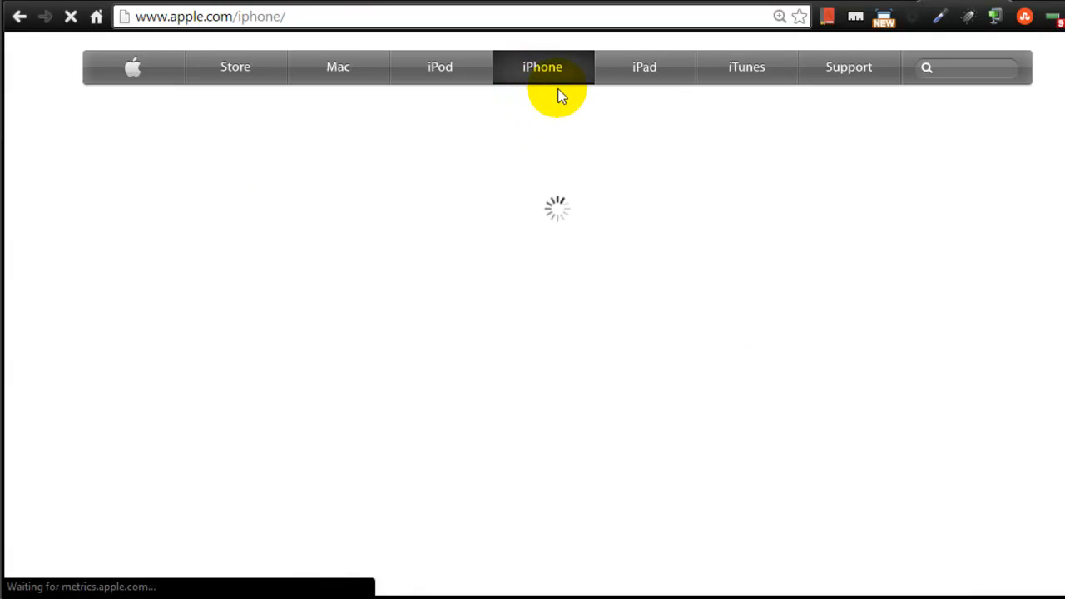